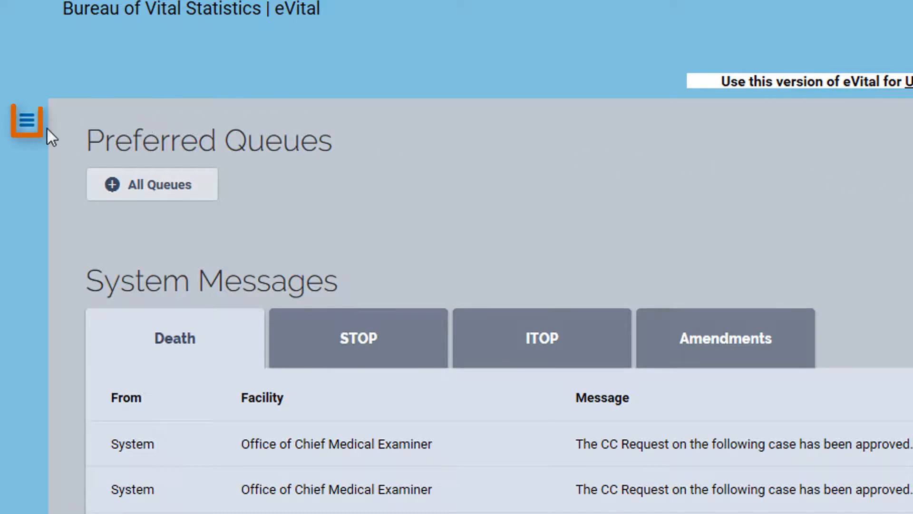
# Reach the Search STOP Case form via the main menu's STOP cases Claim New Case option.
pyautogui.click(27, 120)
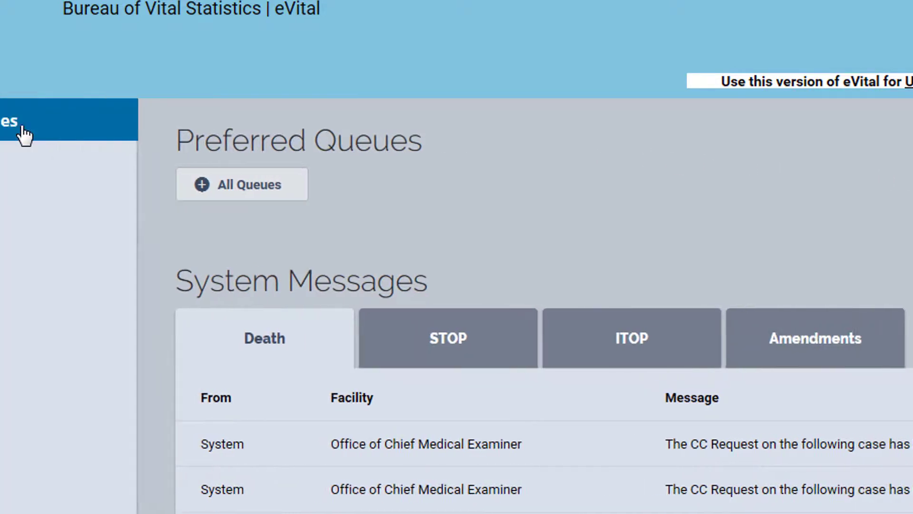
pyautogui.click(23, 120)
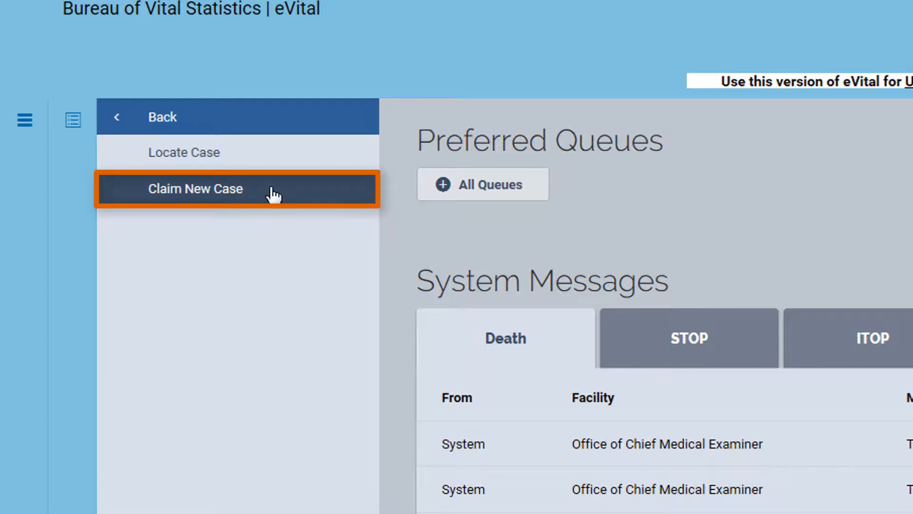
pyautogui.click(195, 189)
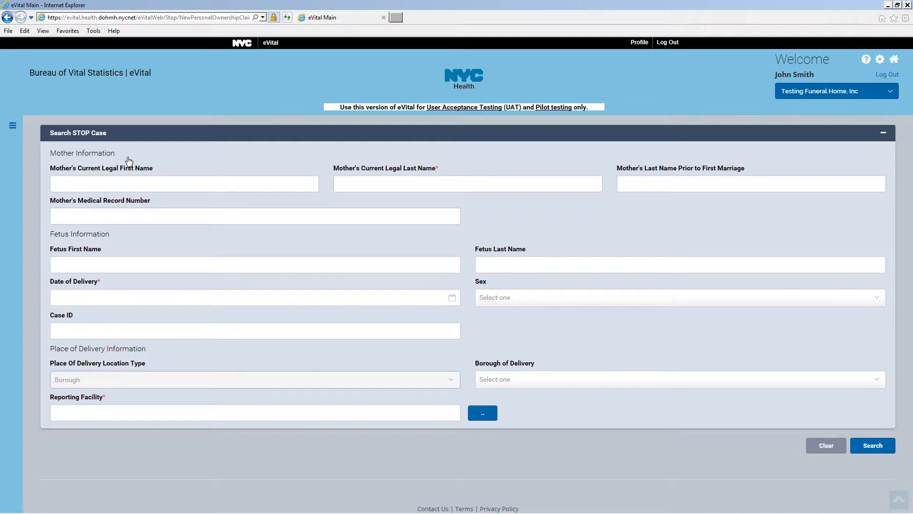
pyautogui.click(467, 183)
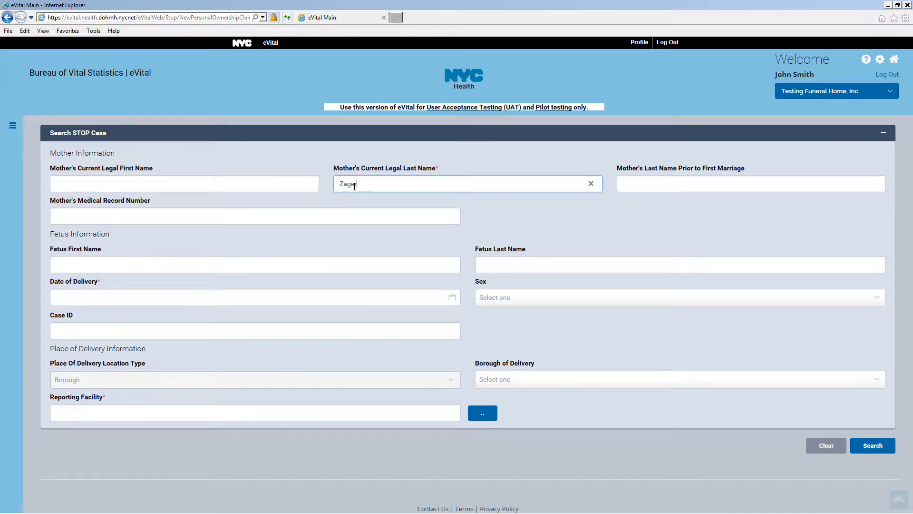
pyautogui.click(233, 296)
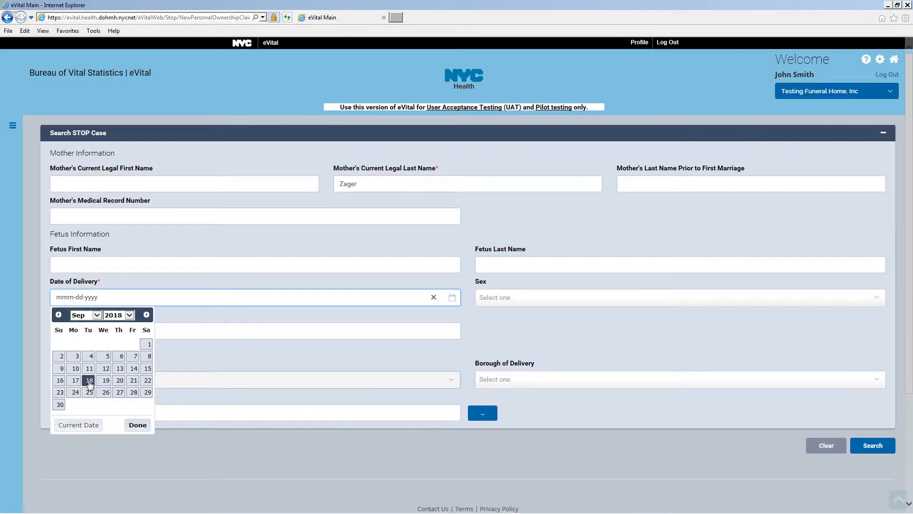
pyautogui.click(90, 380)
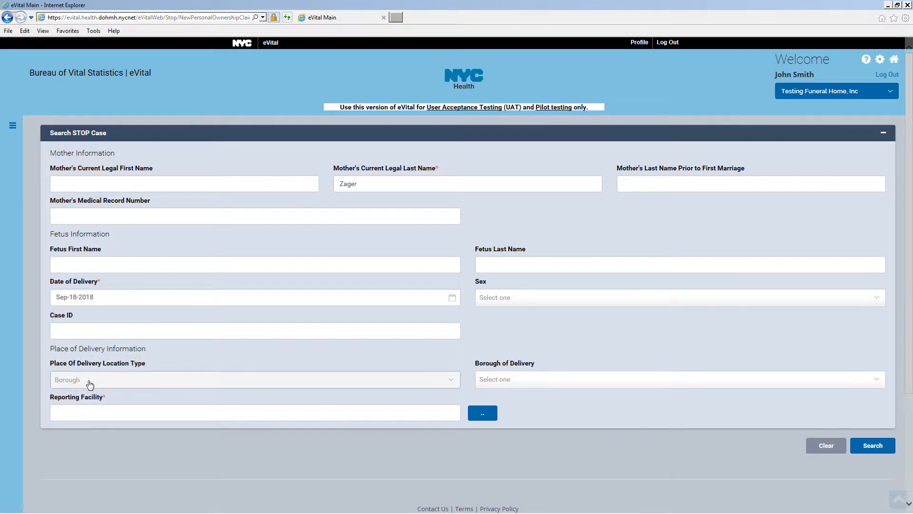
pyautogui.moveTo(195, 394)
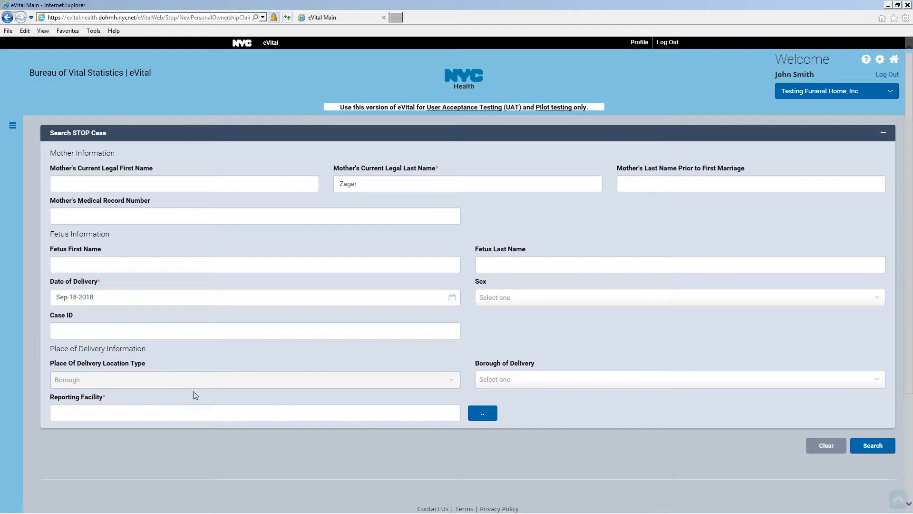
# Select Testing Hospital (Manhattan) as reporting facility via %Testing Hospital% lookup and run the search.
pyautogui.click(482, 412)
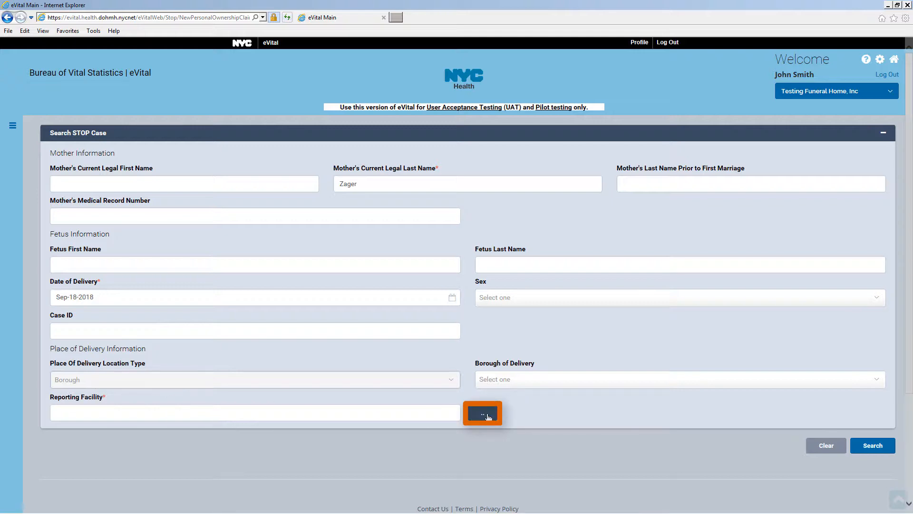
pyautogui.click(482, 412)
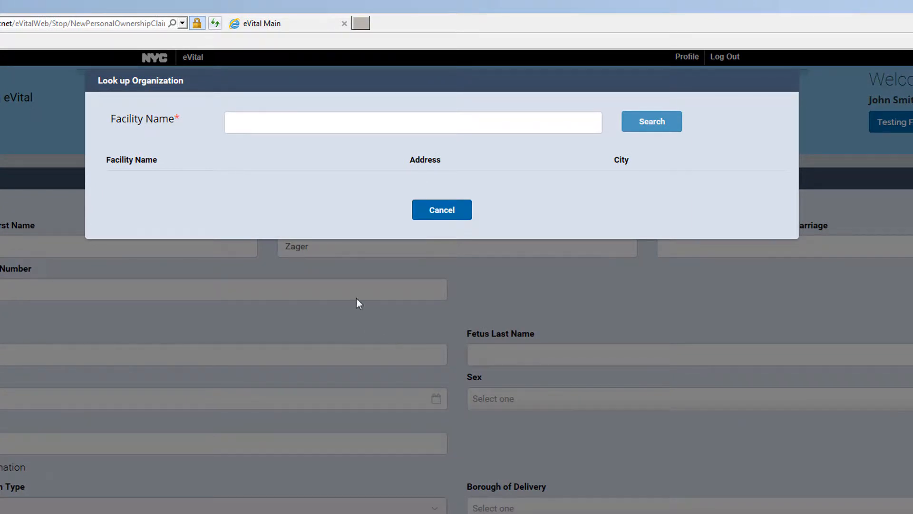
pyautogui.write('%')
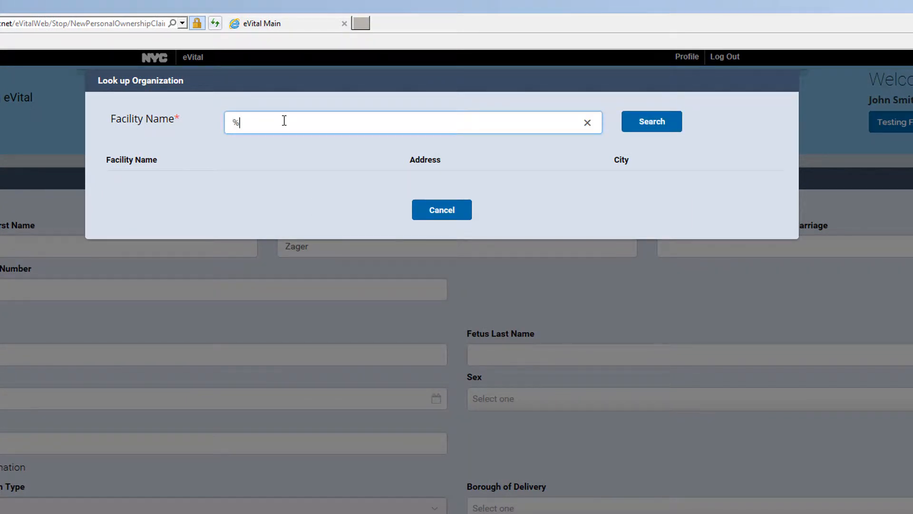
pyautogui.write('Testing Hospita')
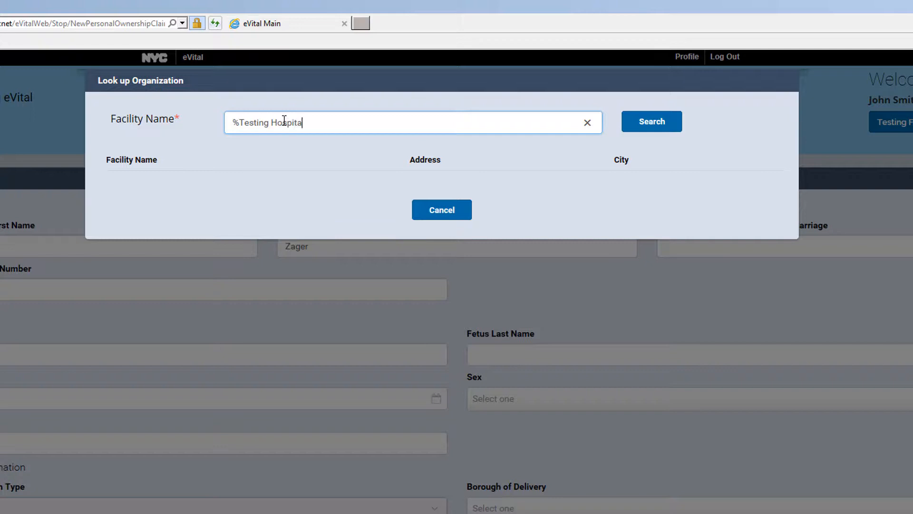
pyautogui.write('l%')
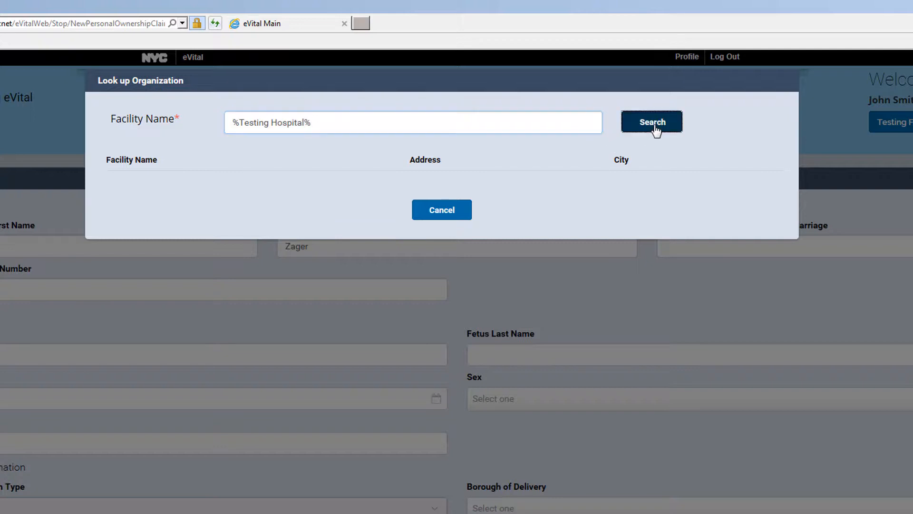
pyautogui.click(650, 123)
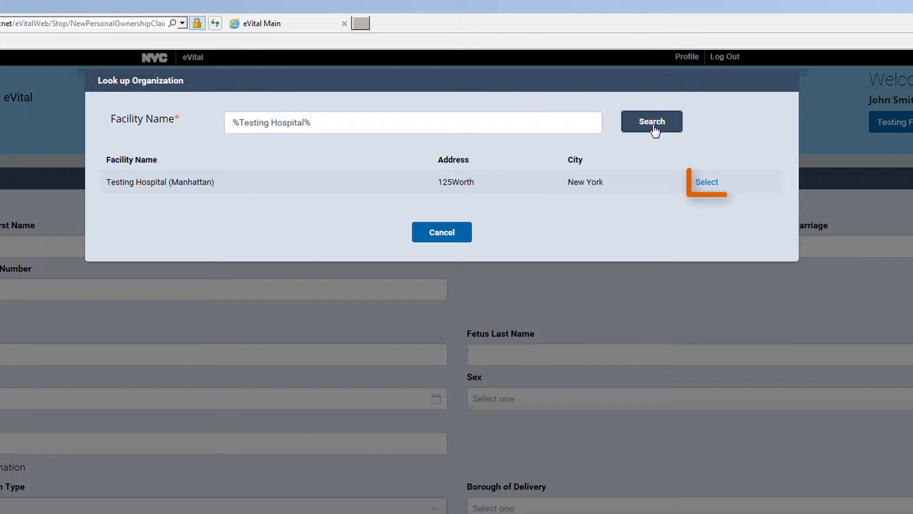
pyautogui.moveTo(707, 182)
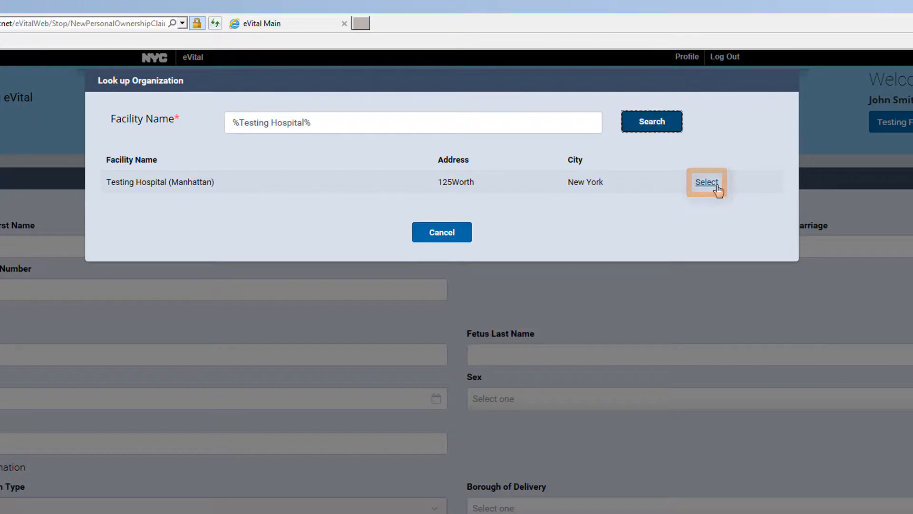
pyautogui.click(707, 181)
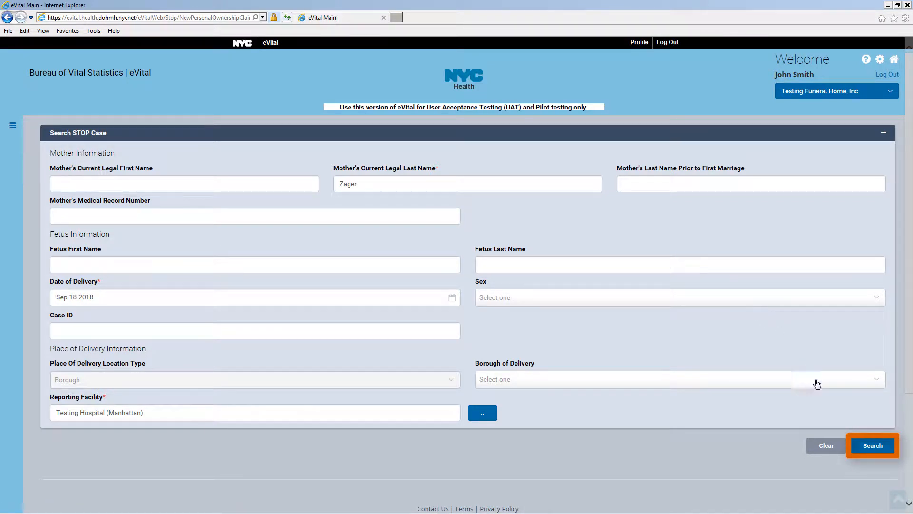
pyautogui.click(873, 445)
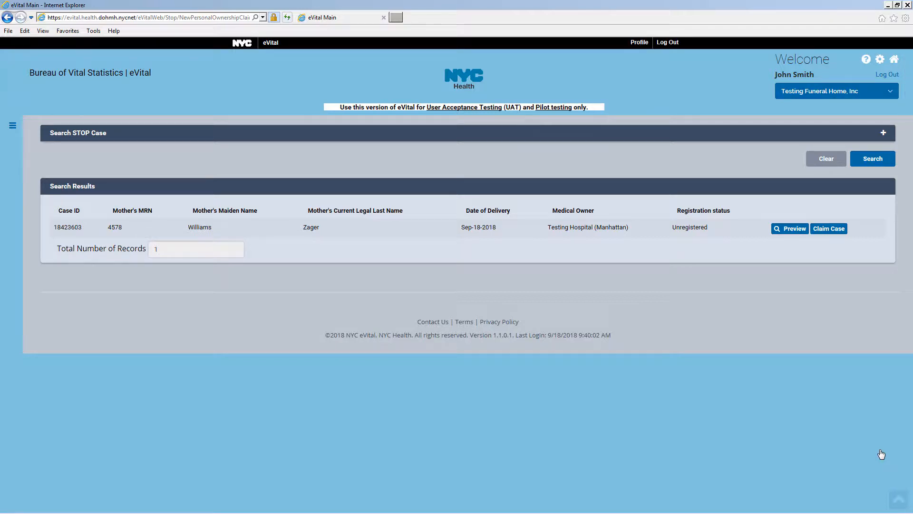
pyautogui.moveTo(789, 228)
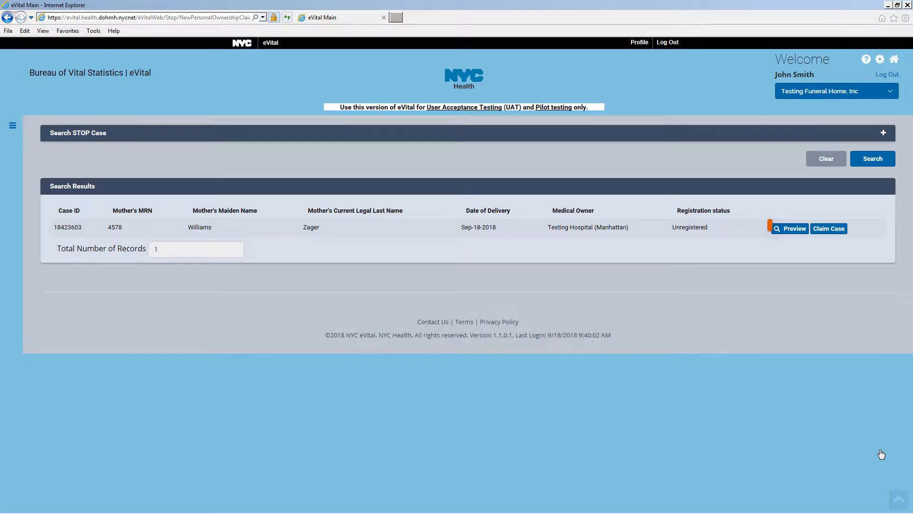
pyautogui.moveTo(789, 228)
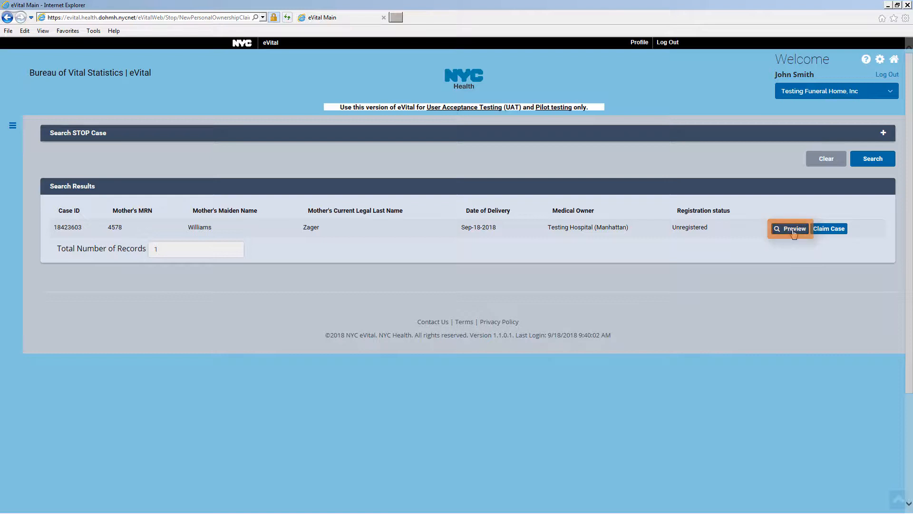
# Preview the Zager case, claim it and accept the $40.00 disposition permit fee notice.
pyautogui.click(790, 228)
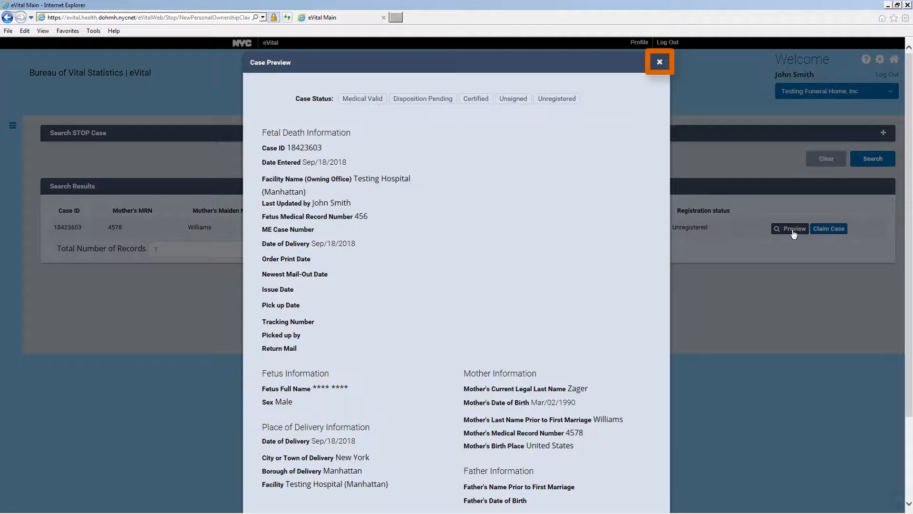
pyautogui.click(659, 62)
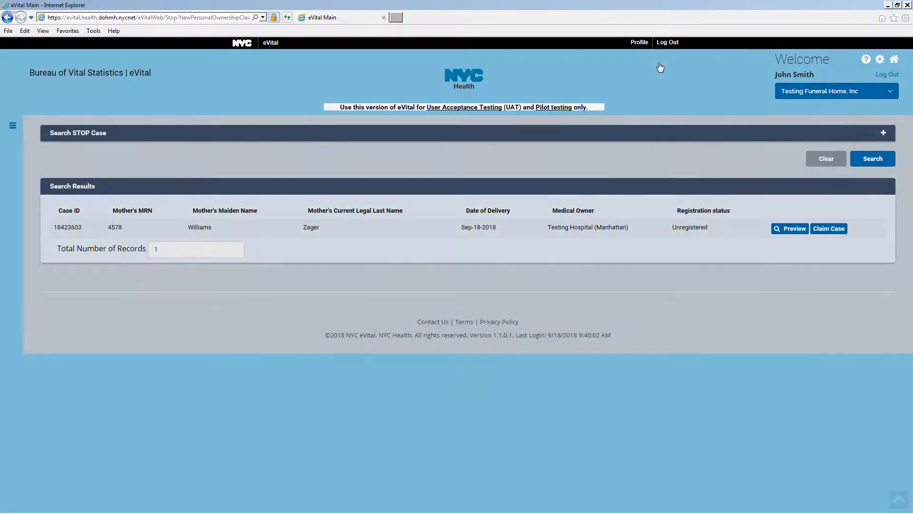
pyautogui.moveTo(693, 101)
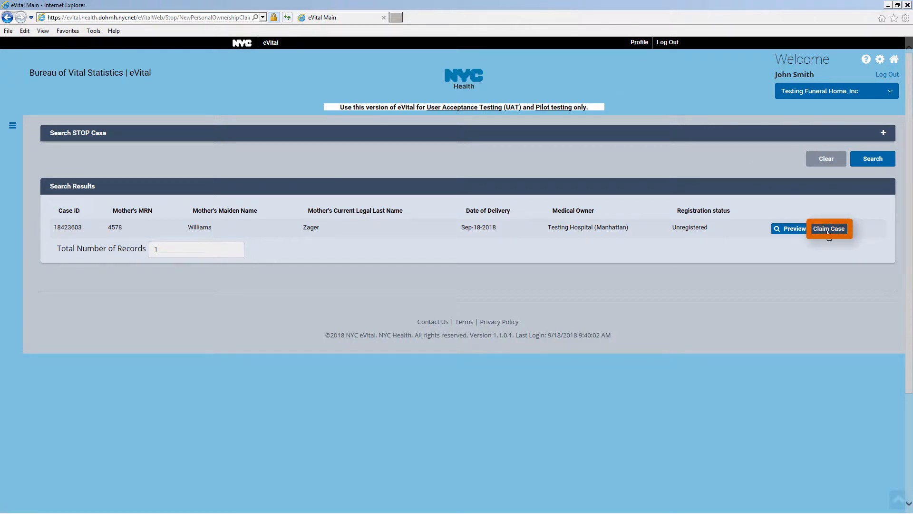
pyautogui.click(829, 228)
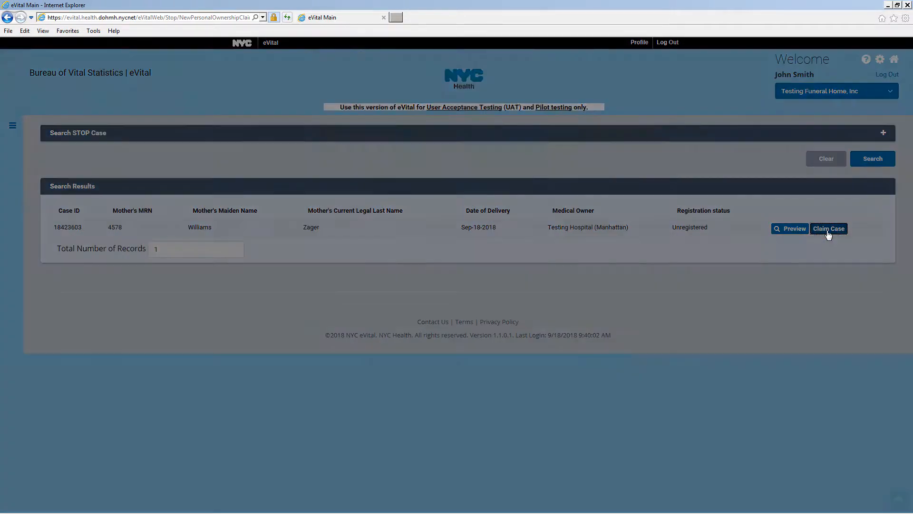
pyautogui.click(829, 229)
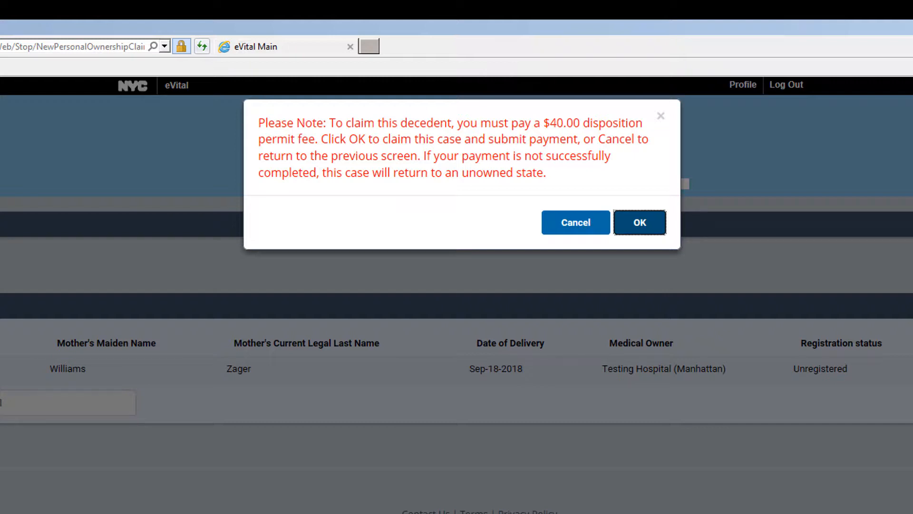
pyautogui.moveTo(615, 222)
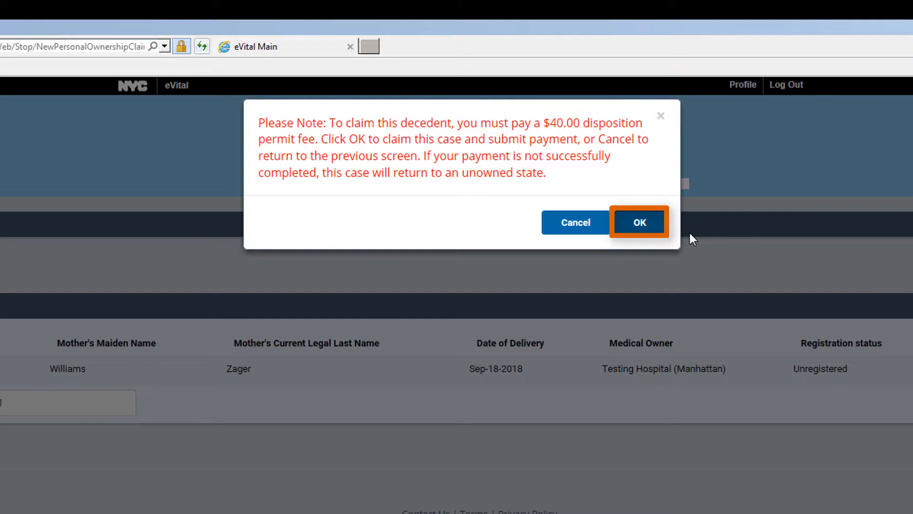
pyautogui.click(639, 223)
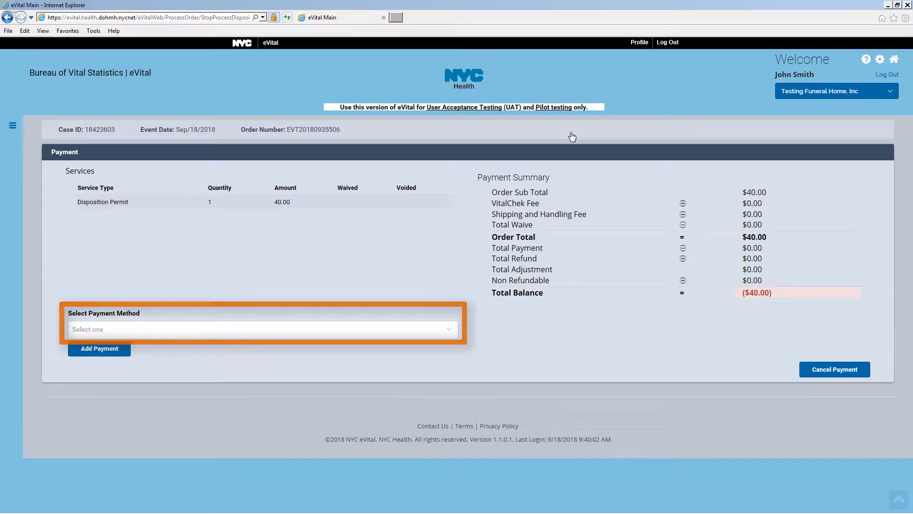
pyautogui.moveTo(450, 329)
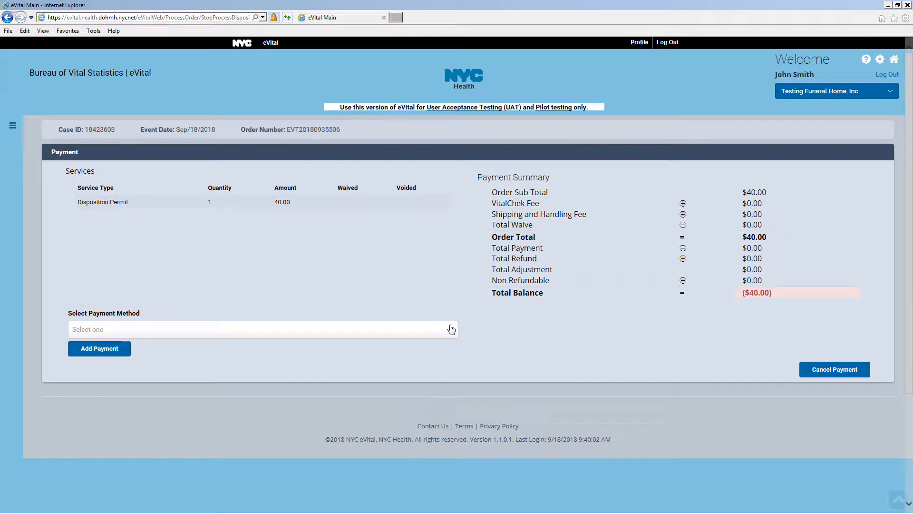
# Choose Credit/Debit Card as payment method and add the $40.00 payment.
pyautogui.click(262, 329)
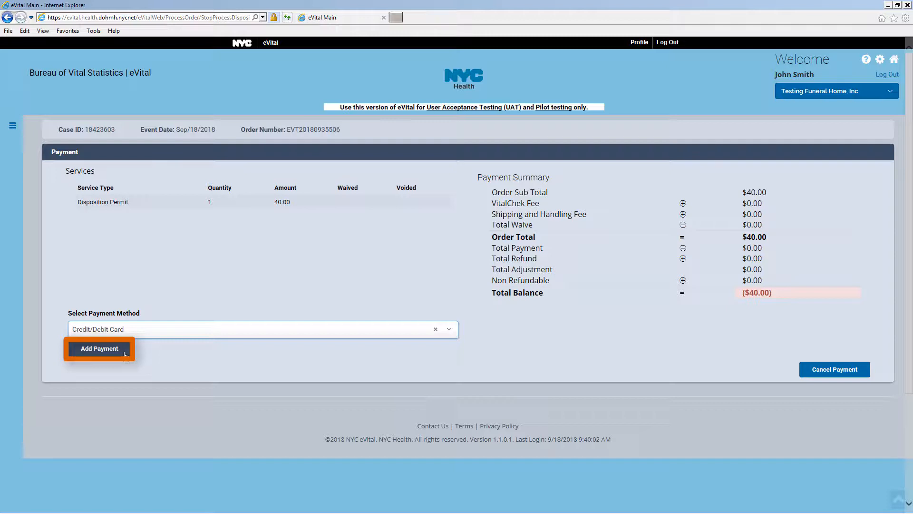
pyautogui.click(98, 348)
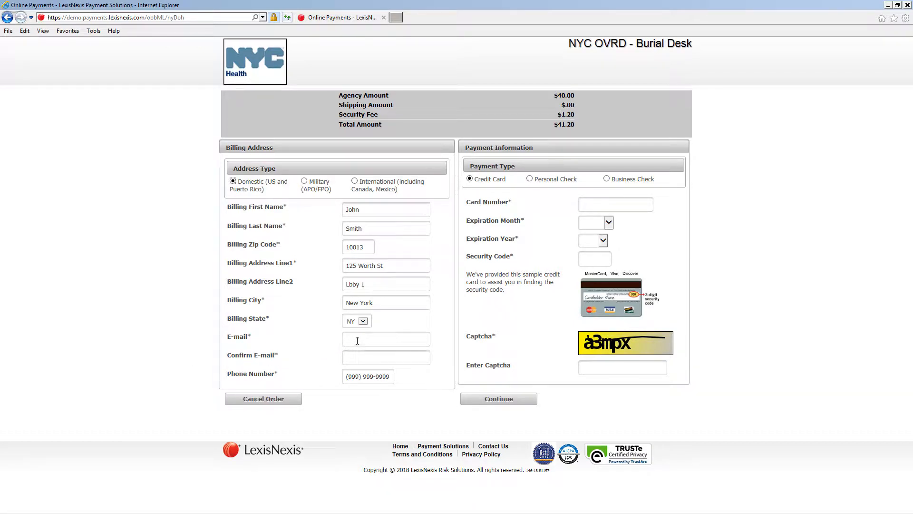
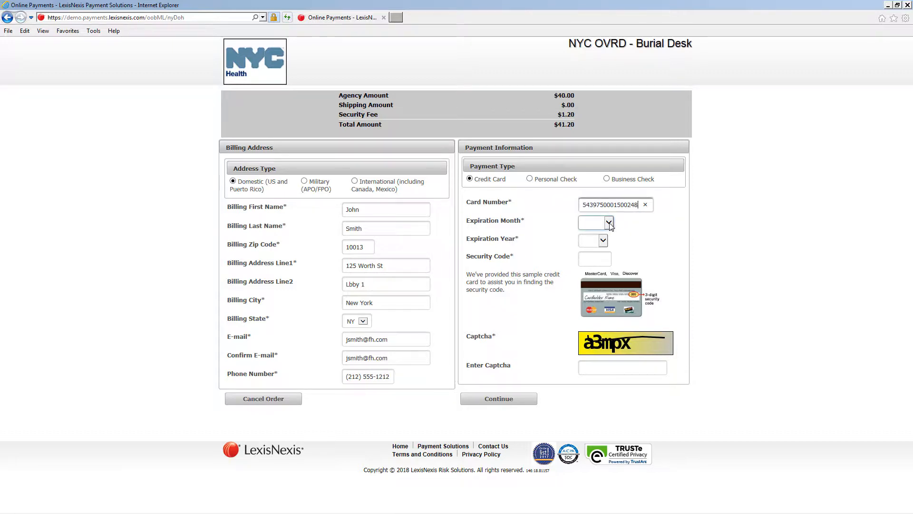
pyautogui.click(595, 223)
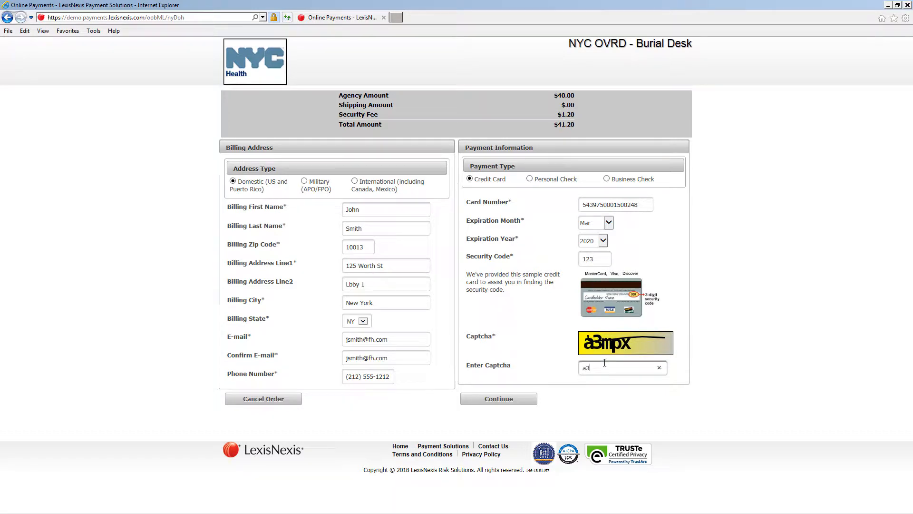
pyautogui.write('mpx')
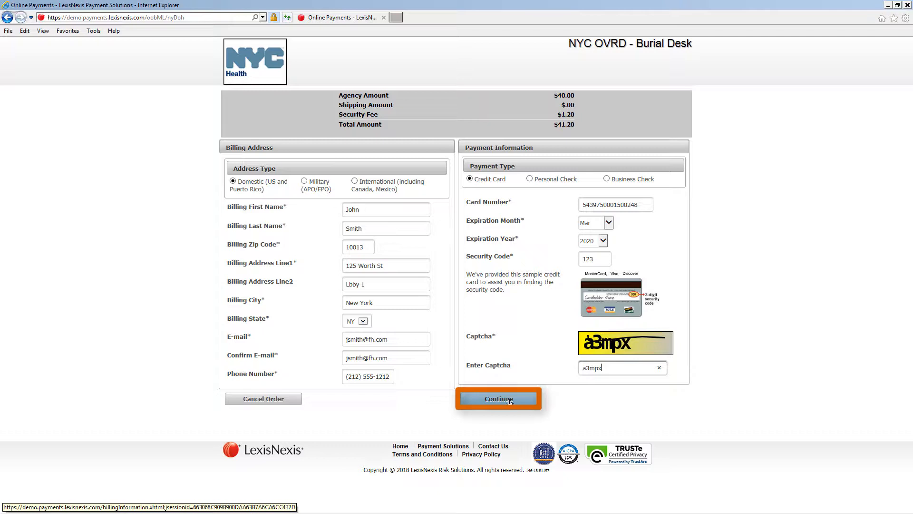
# Continue to review, acknowledge the authorization and submit the $41.20 payment with Pay Now.
pyautogui.click(497, 398)
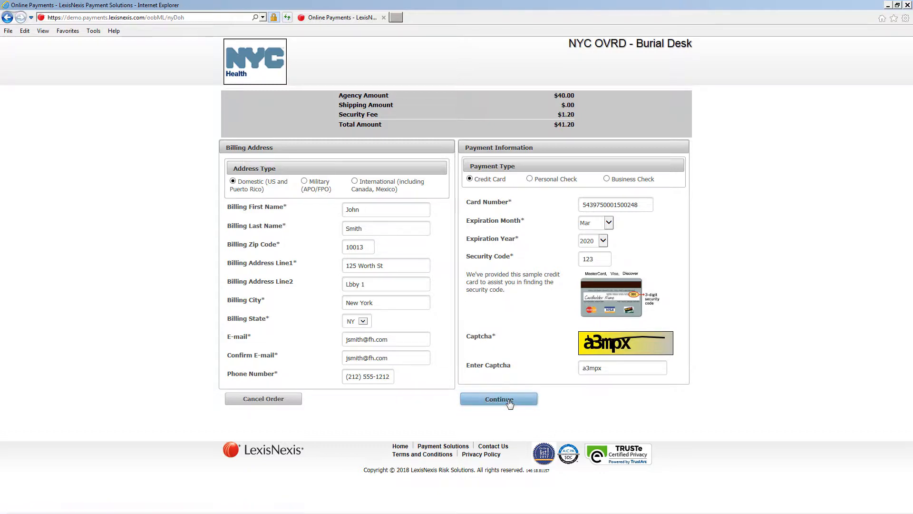
pyautogui.click(497, 399)
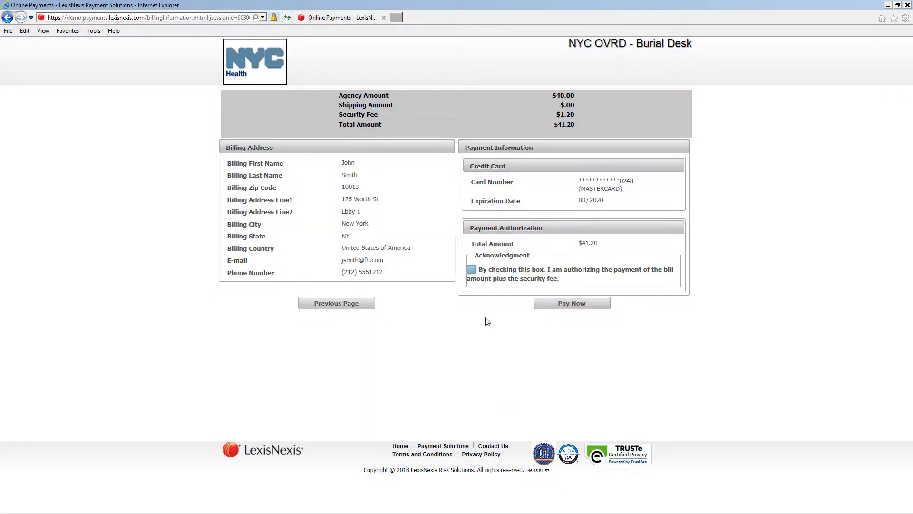
pyautogui.click(472, 269)
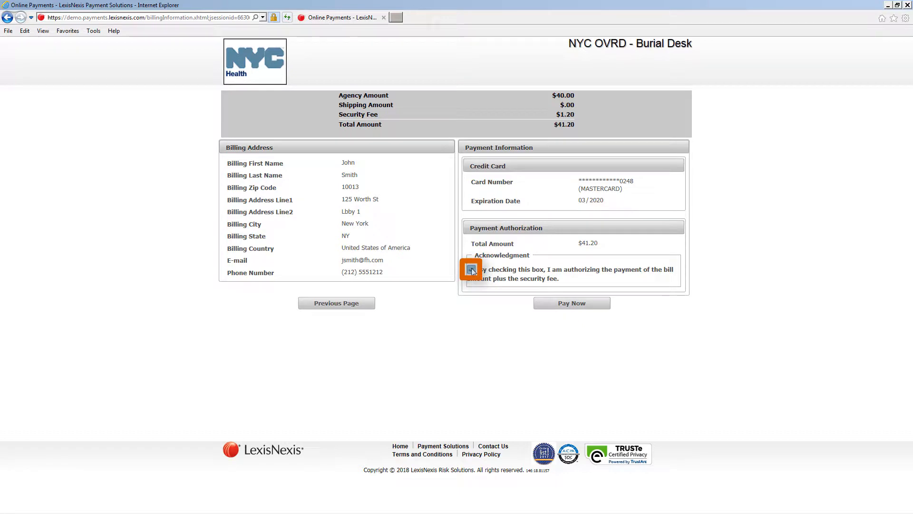
pyautogui.click(470, 269)
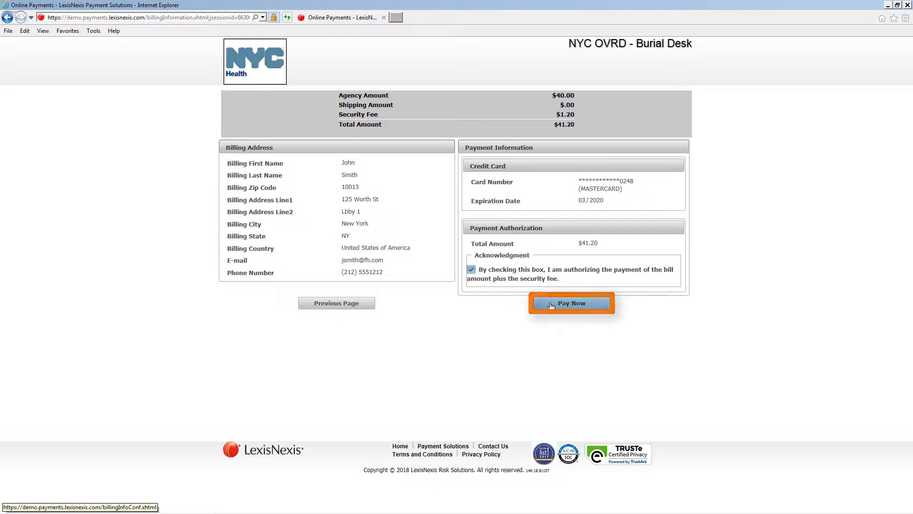
pyautogui.click(571, 303)
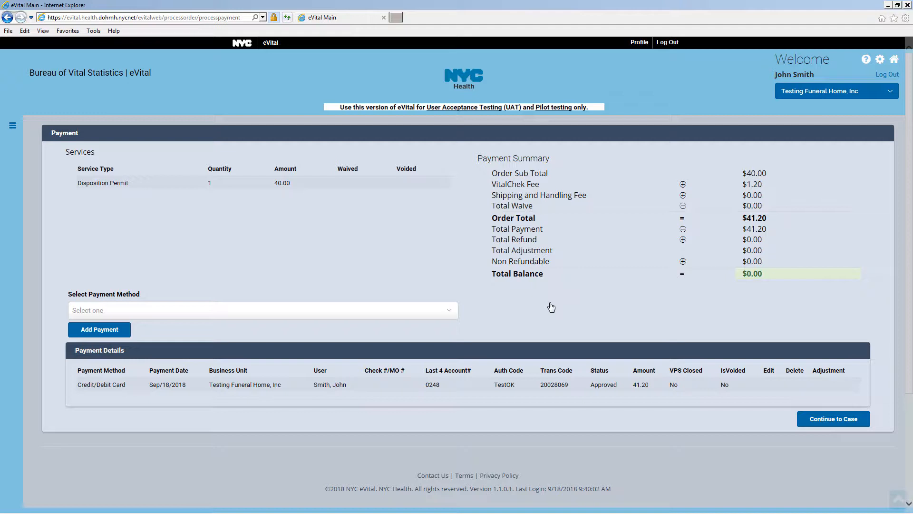
pyautogui.click(603, 378)
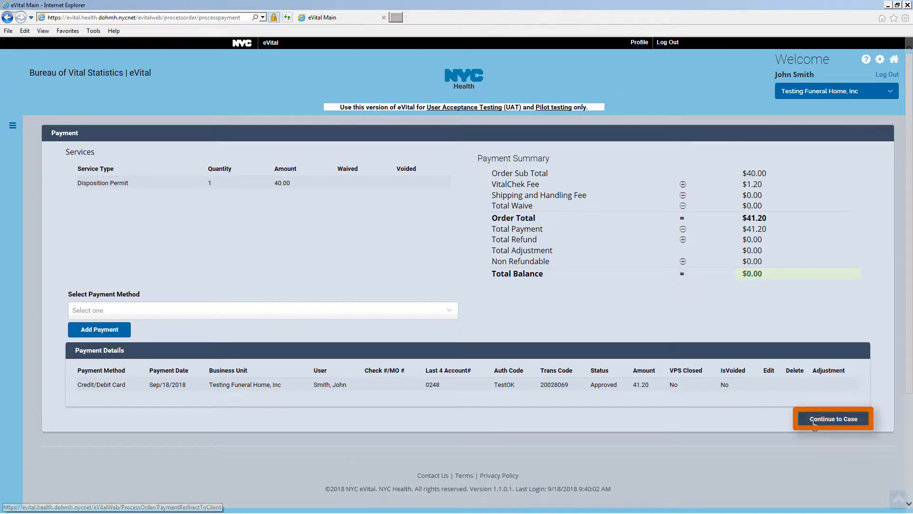
pyautogui.click(832, 418)
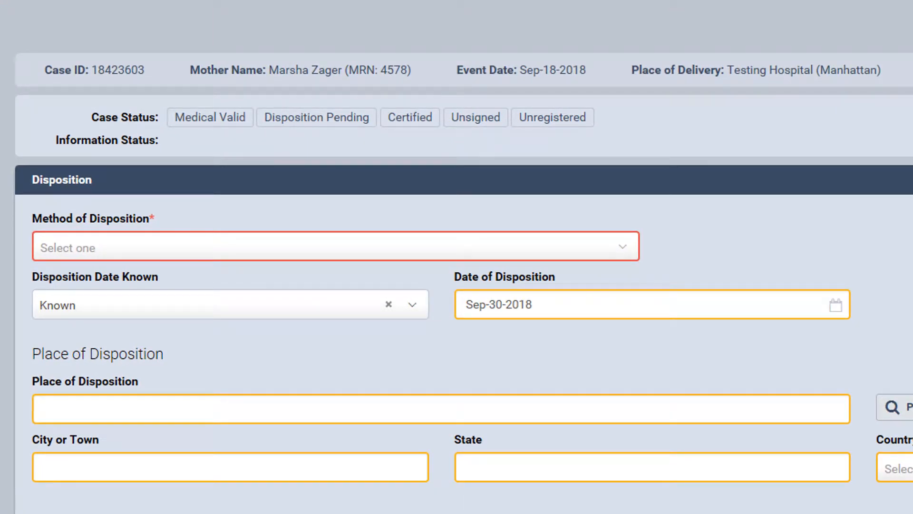
# Override the invalid Date of Disposition error, save the override and save the disposition page.
pyautogui.click(335, 246)
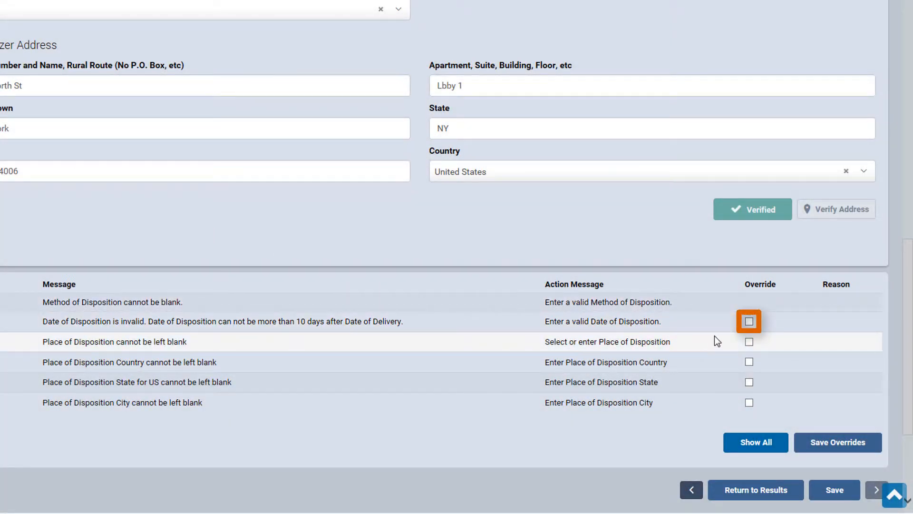
pyautogui.click(748, 320)
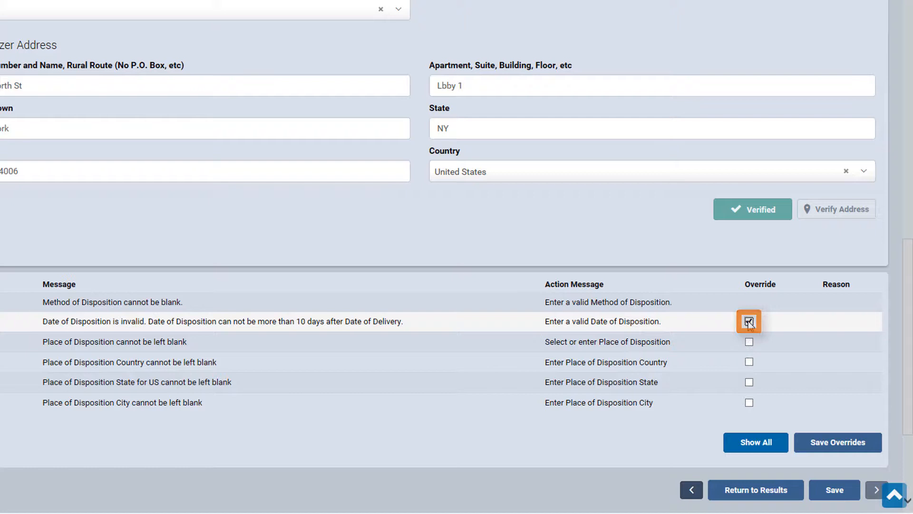
pyautogui.click(748, 320)
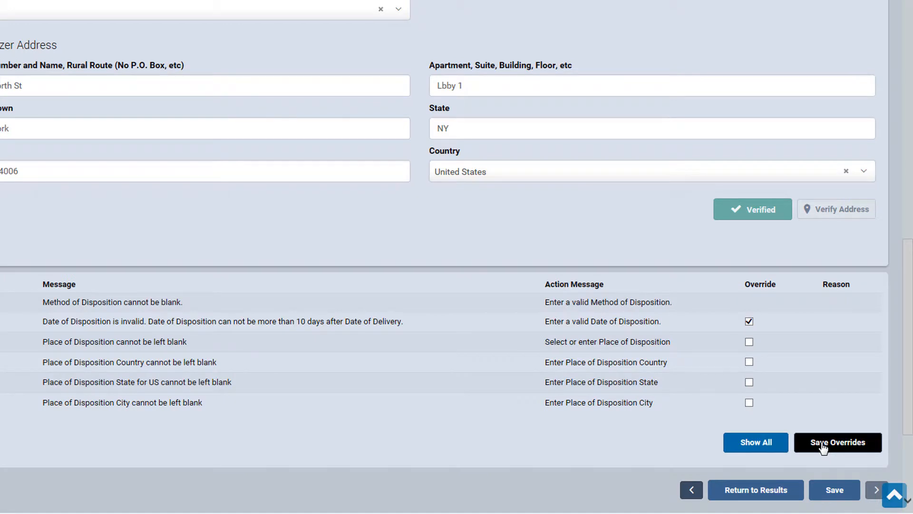
pyautogui.moveTo(834, 489)
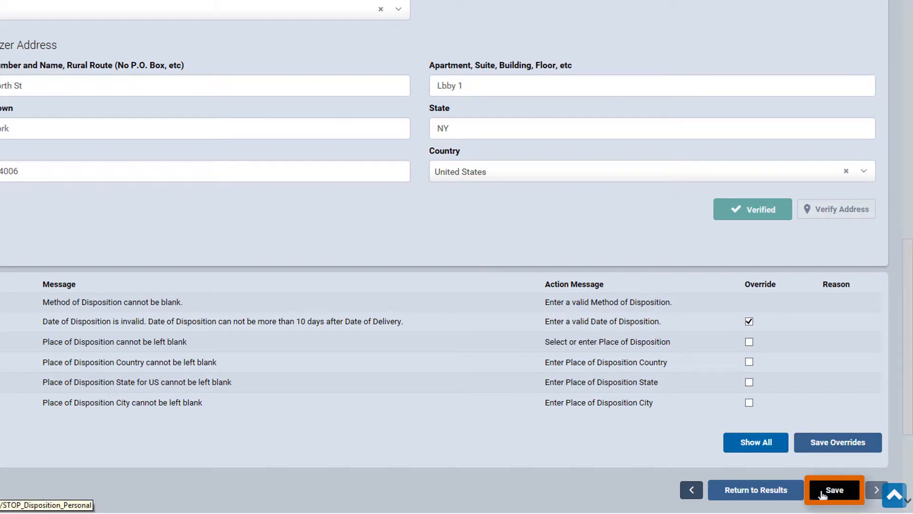
pyautogui.click(835, 489)
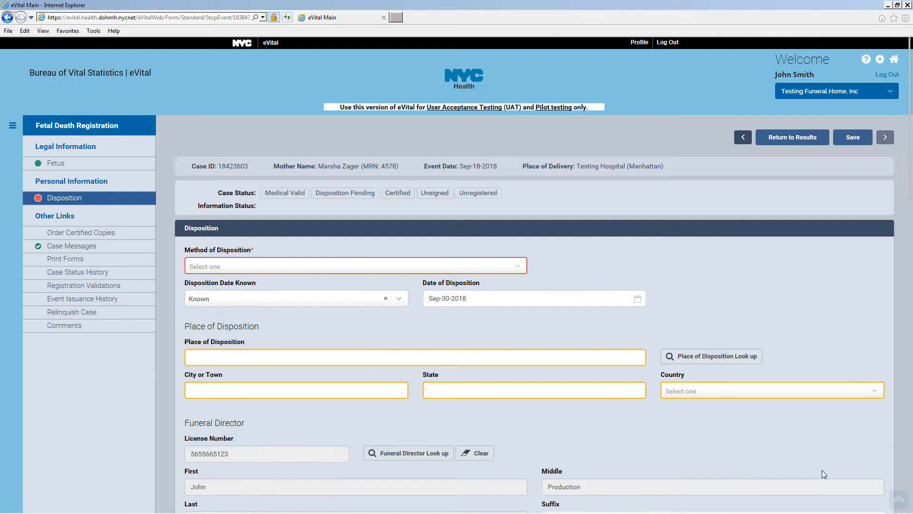
pyautogui.moveTo(515, 269)
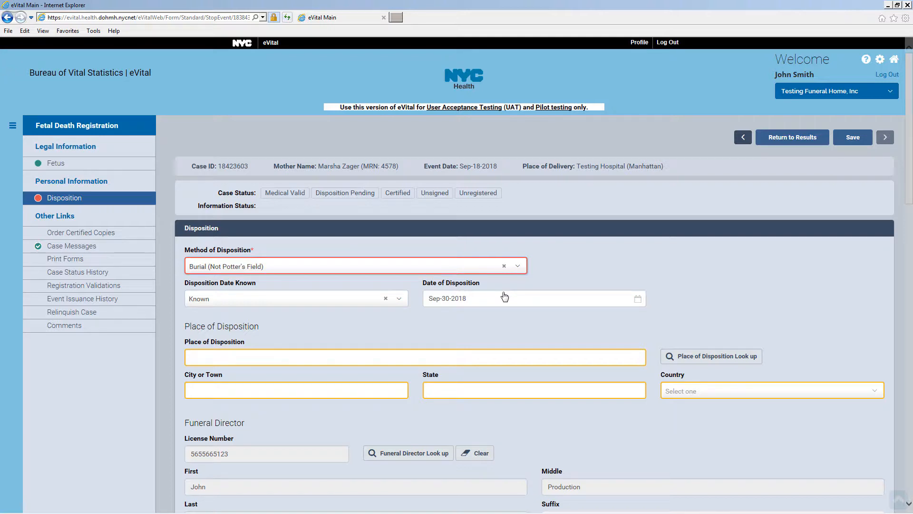
pyautogui.moveTo(581, 323)
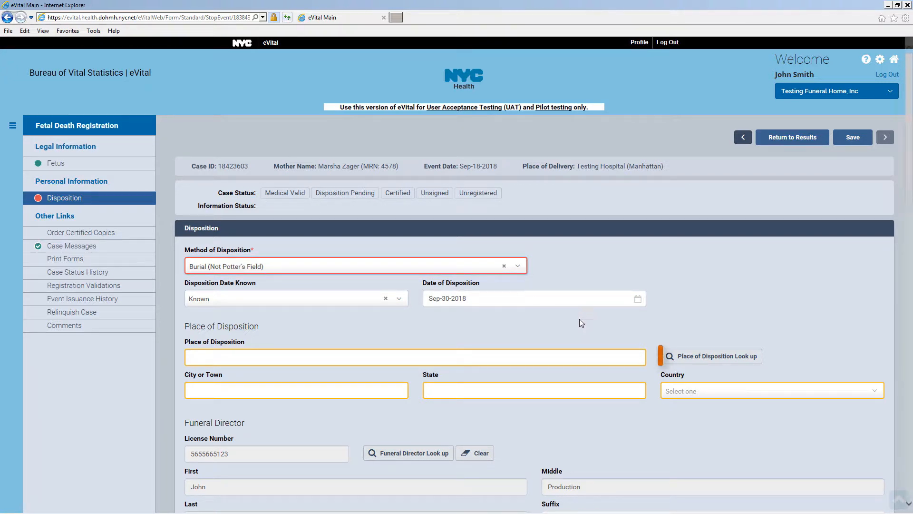
pyautogui.moveTo(705, 367)
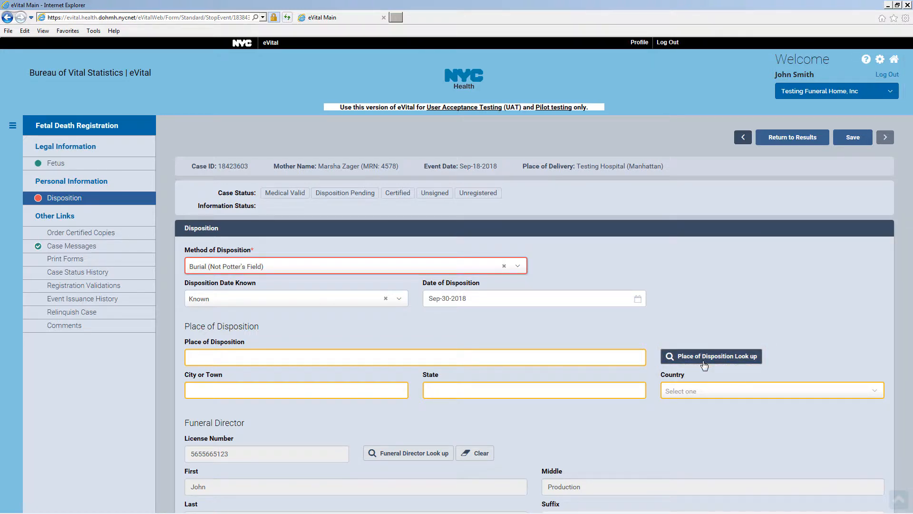
# Look up %Gate of Heaven% and select Cemetery of the Gate of Heaven, Hawthorne, NY as place of disposition.
pyautogui.click(709, 356)
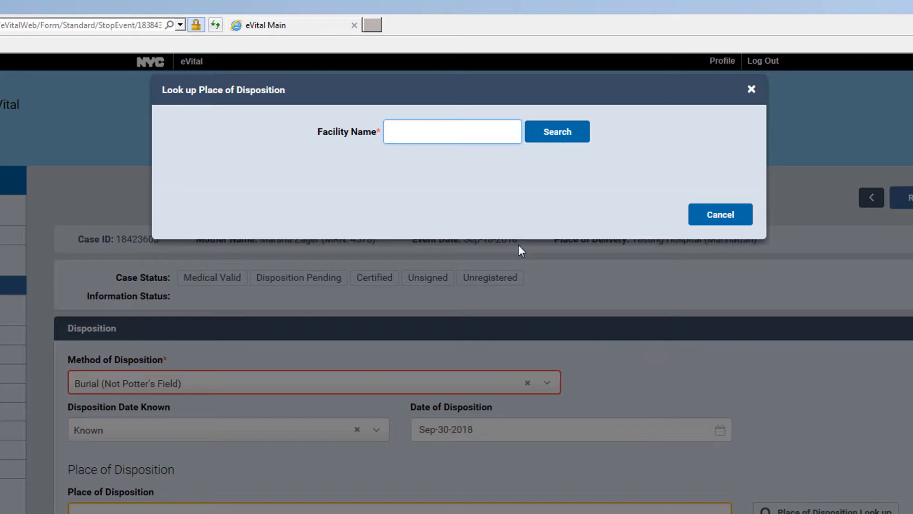
pyautogui.write('%')
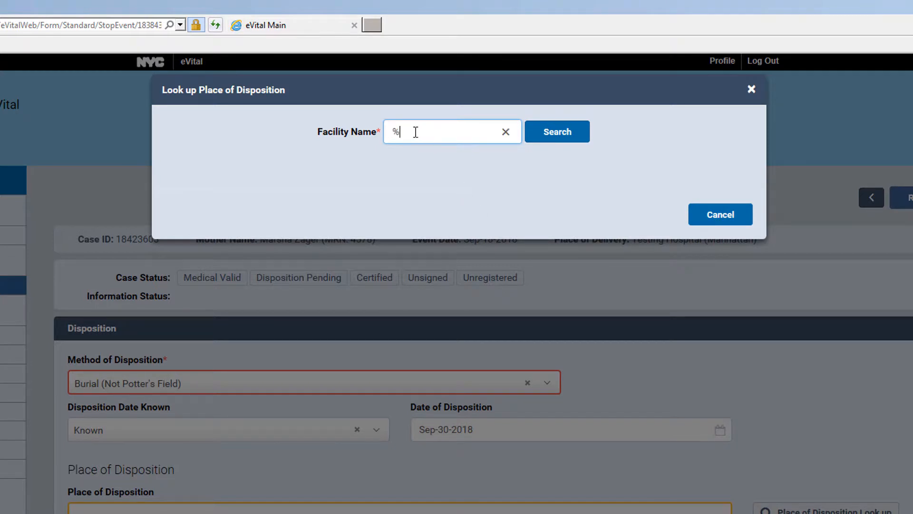
pyautogui.write('Gate of Heaven%')
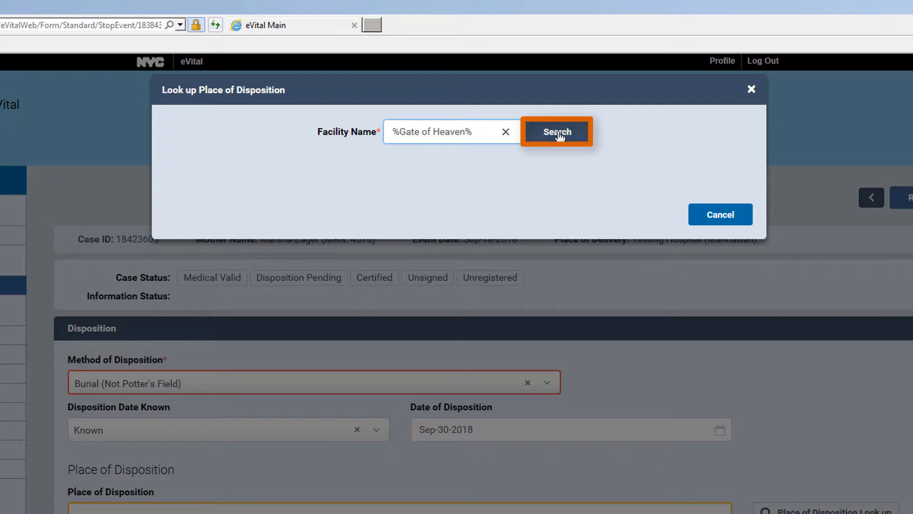
pyautogui.click(556, 131)
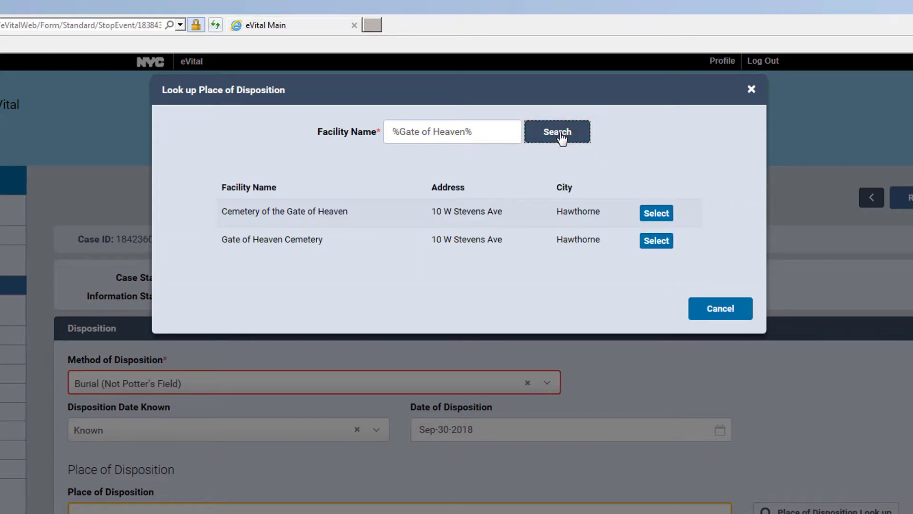
pyautogui.moveTo(656, 212)
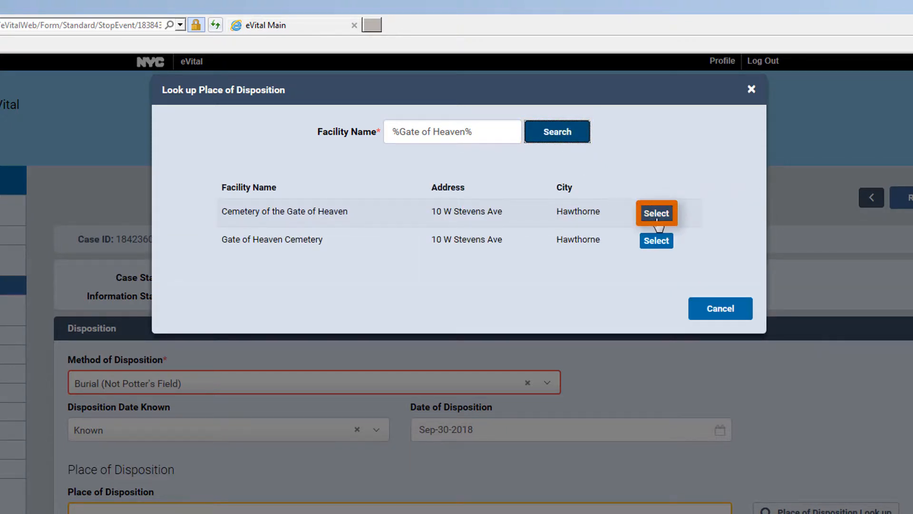
pyautogui.click(656, 212)
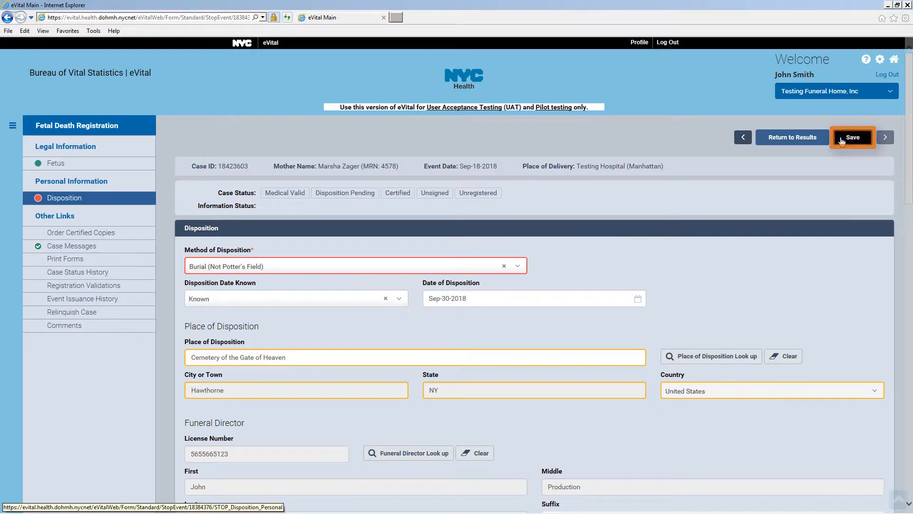
# Save the disposition details so the status reads Disposition Valid with Exceptions.
pyautogui.click(851, 137)
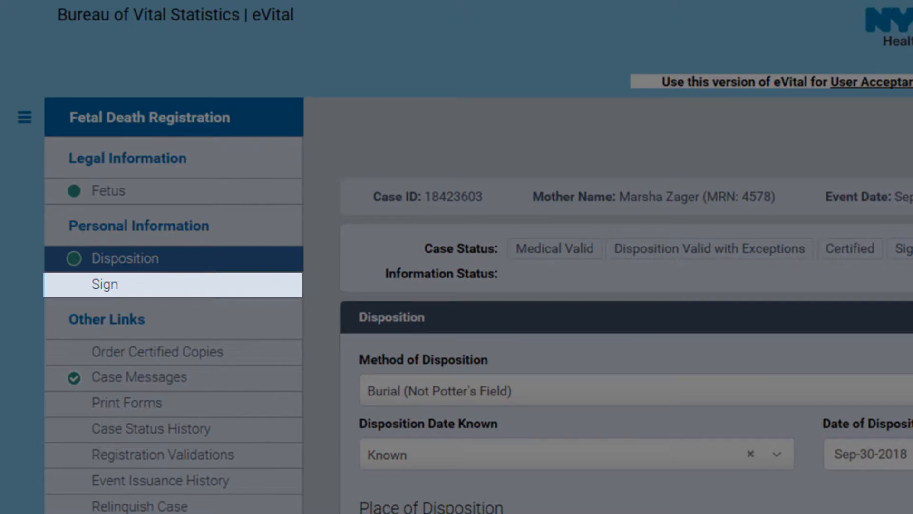
pyautogui.moveTo(521, 279)
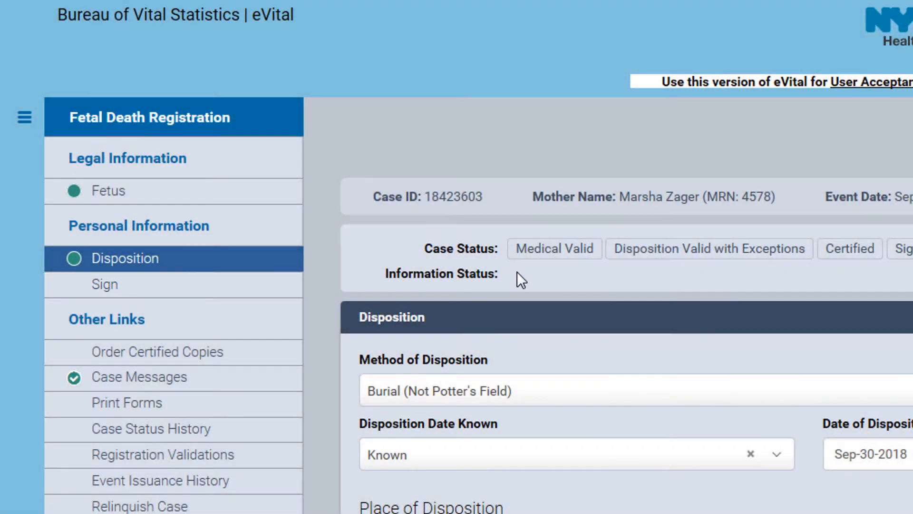
pyautogui.moveTo(104, 284)
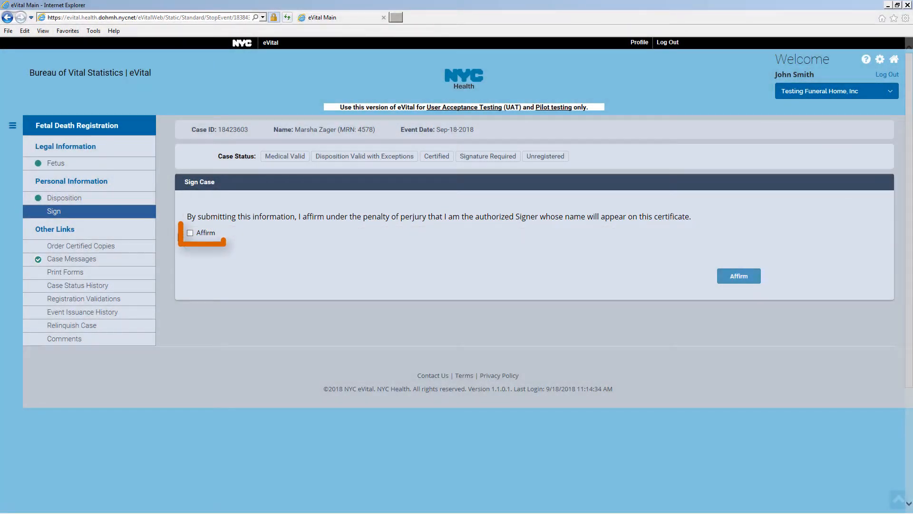
pyautogui.click(189, 232)
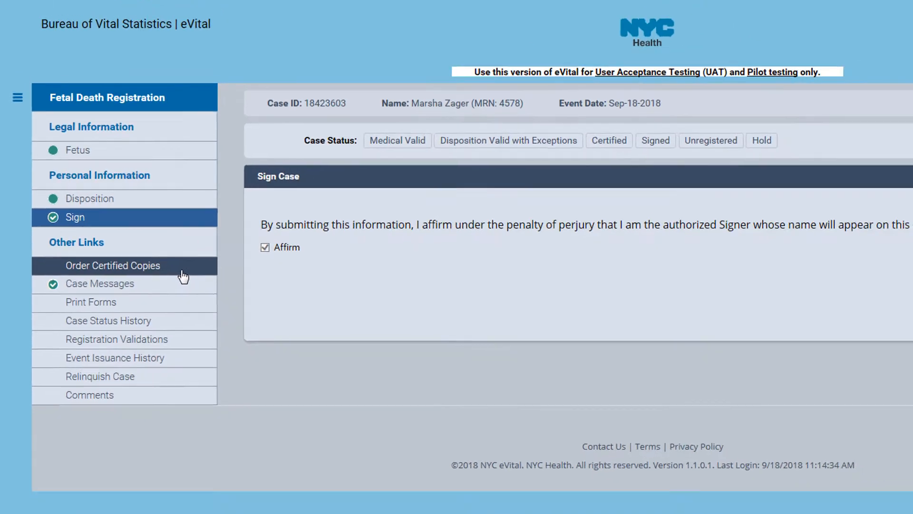
# Review the completed disposition permit order under Order Certified Copies, then view the case's two system messages.
pyautogui.click(112, 265)
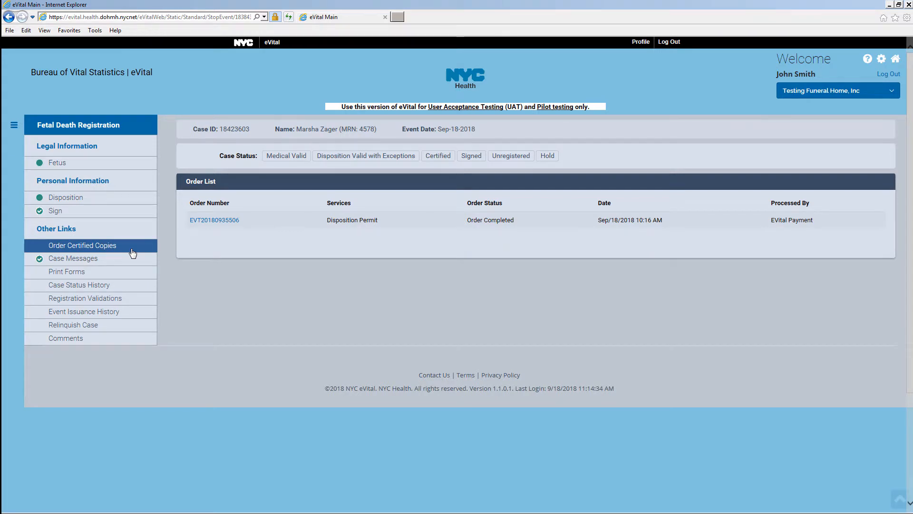
pyautogui.click(214, 220)
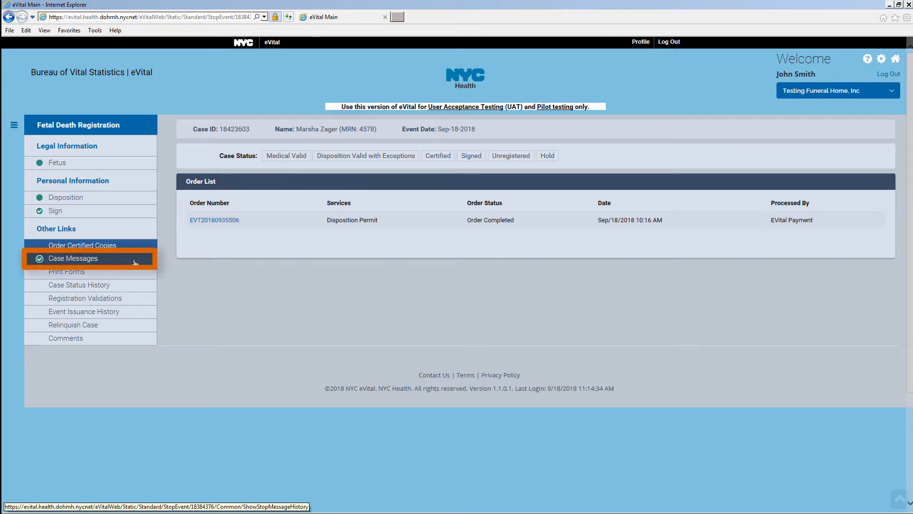
pyautogui.click(90, 258)
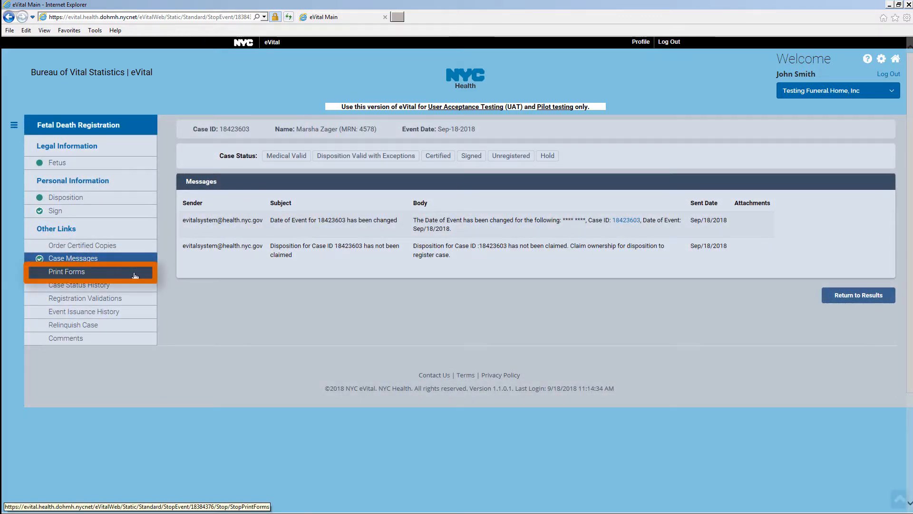
# From Print Forms, preview the STOP Certificate Work Copy and close the preview.
pyautogui.click(66, 271)
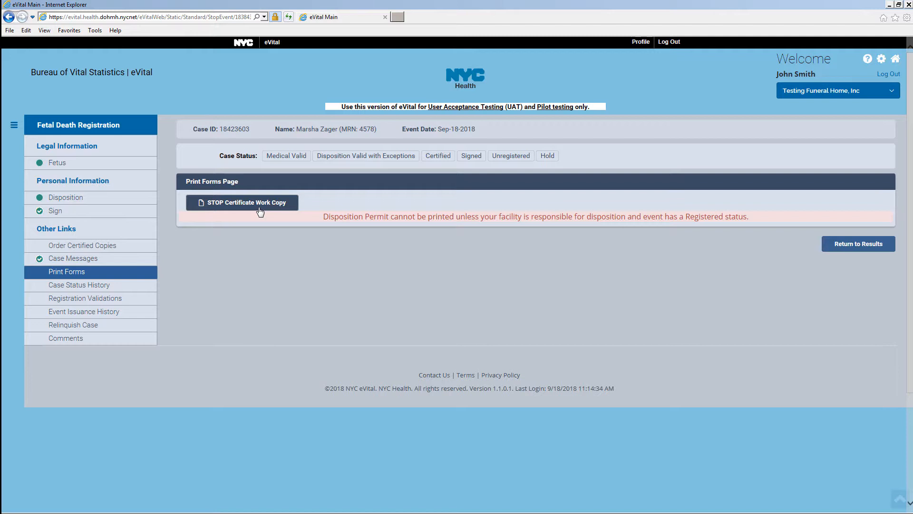
pyautogui.click(240, 202)
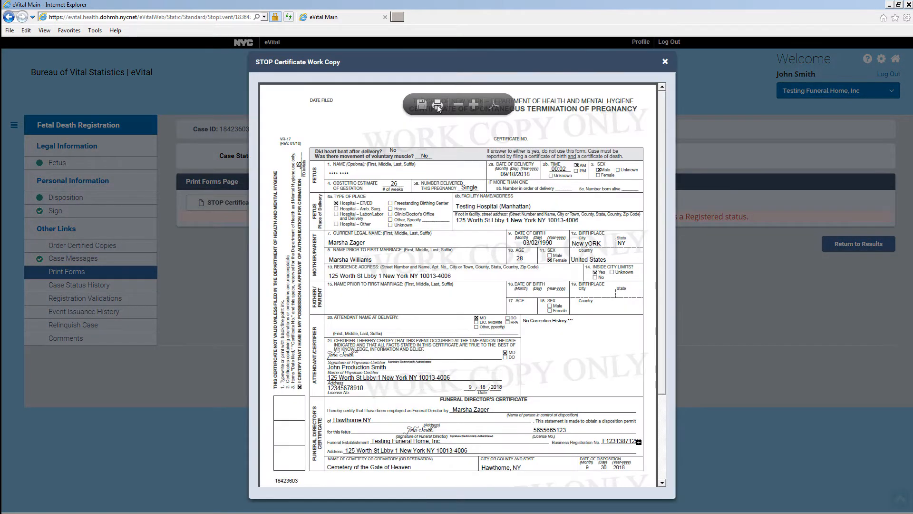
pyautogui.moveTo(437, 105)
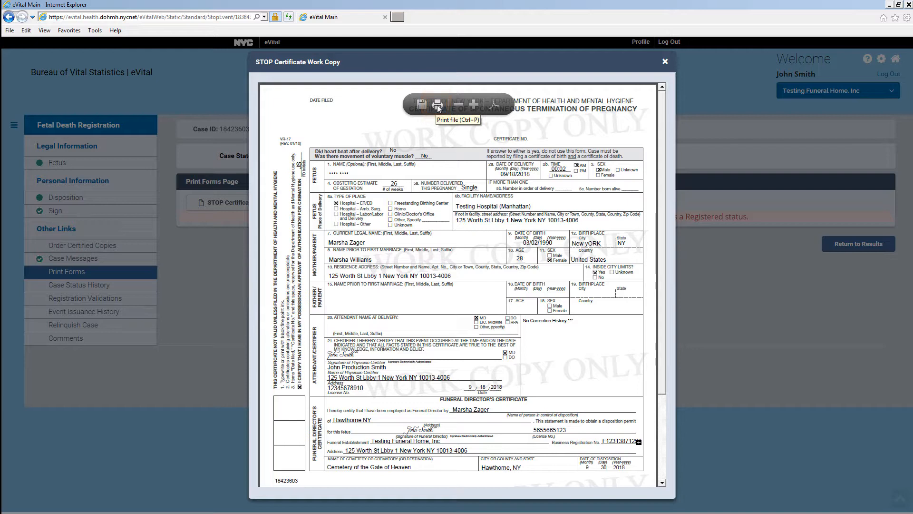
pyautogui.moveTo(533, 94)
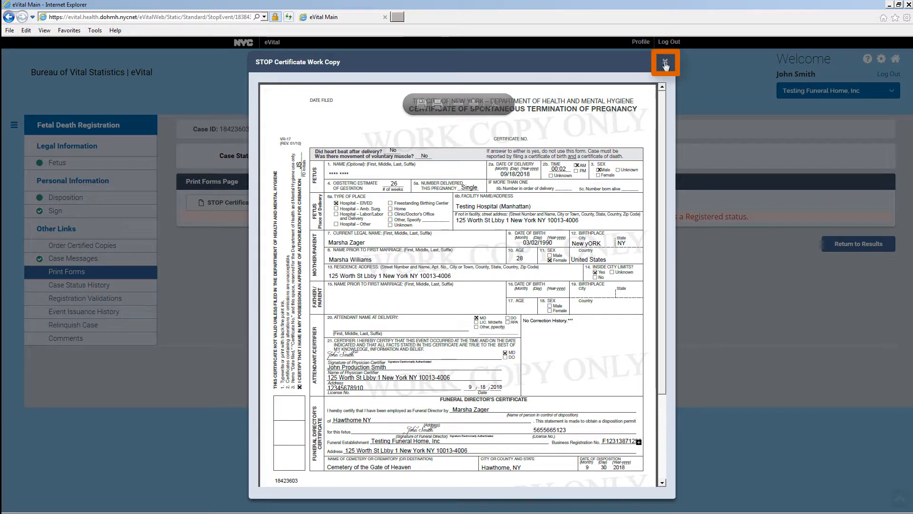
pyautogui.click(665, 63)
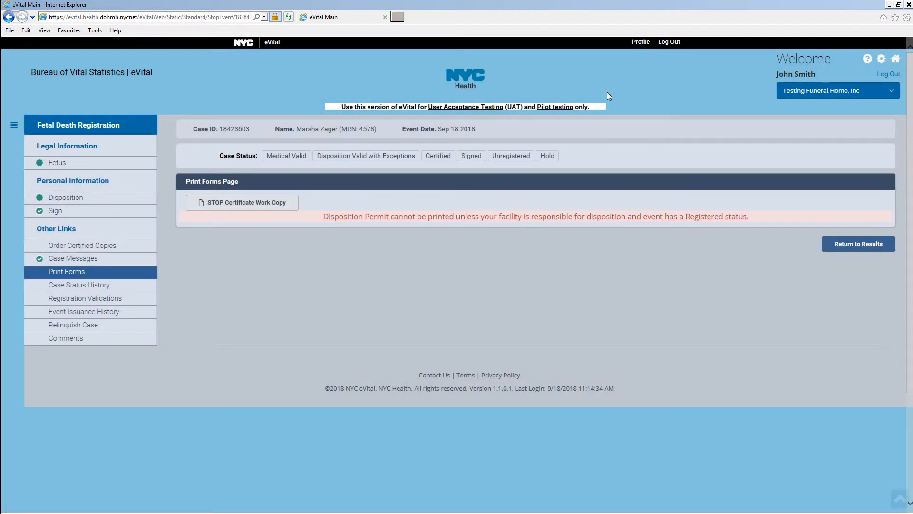
pyautogui.moveTo(79, 284)
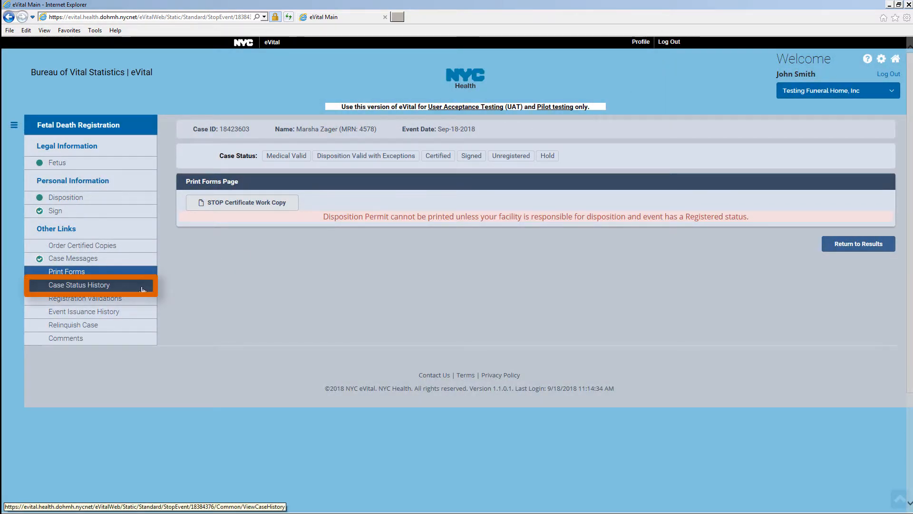
# Review Case Status History, Registration Validations with the overridden disposition-date rule, and the empty Event Issuance History.
pyautogui.click(79, 285)
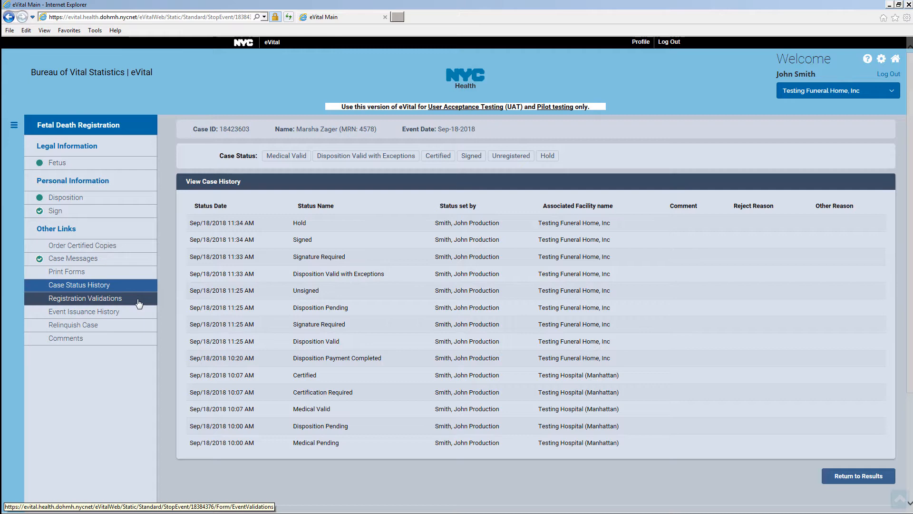
pyautogui.click(84, 298)
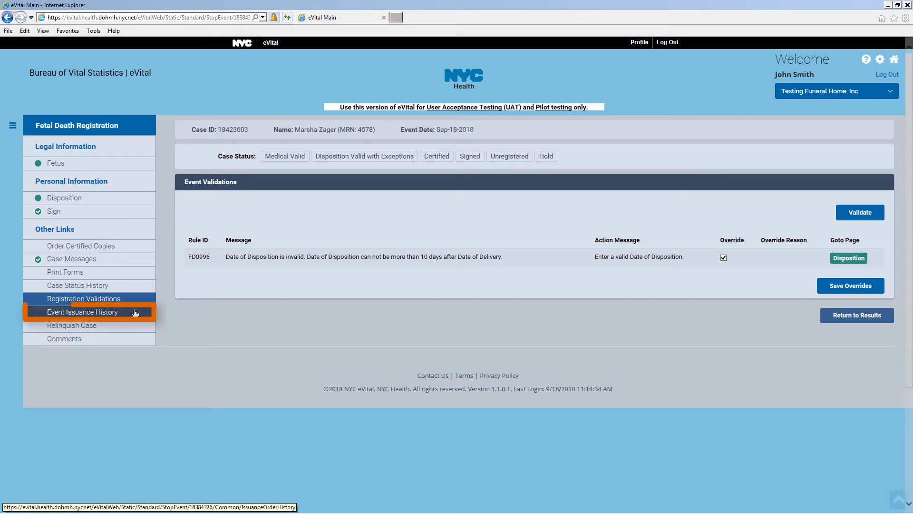
pyautogui.click(82, 312)
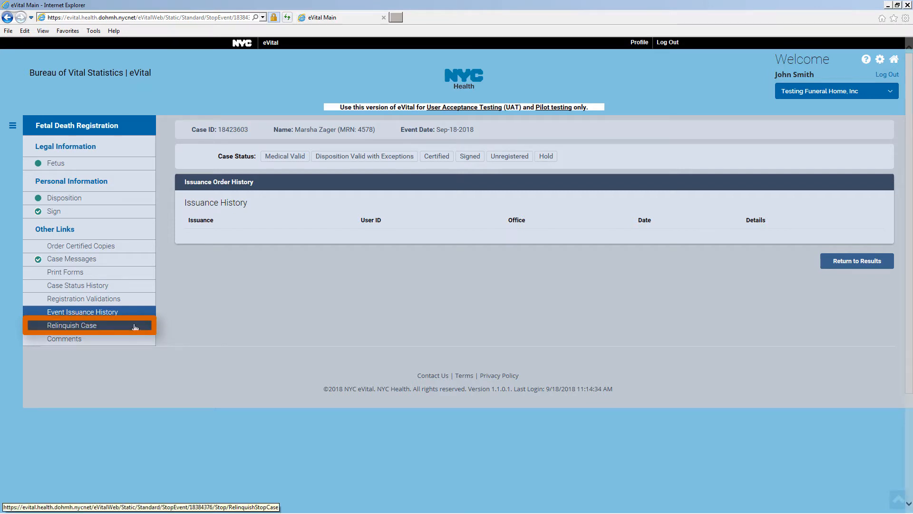
# Enter "Sample reason." as the relinquish reason on the Relinquish Case form.
pyautogui.click(72, 326)
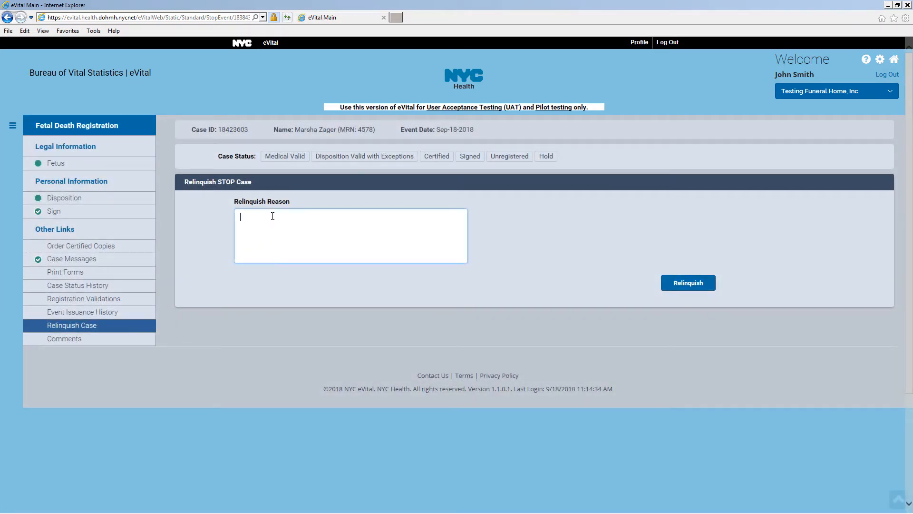
pyautogui.write('Sample')
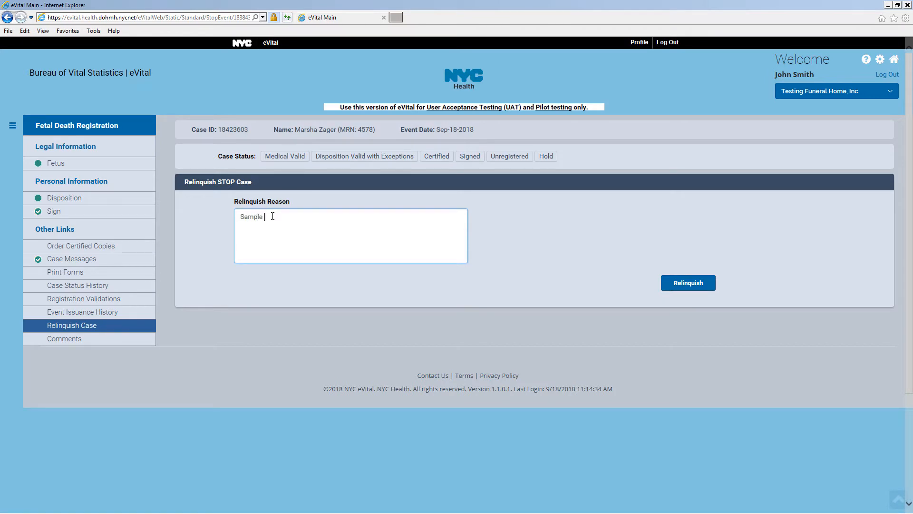
pyautogui.write('reason.')
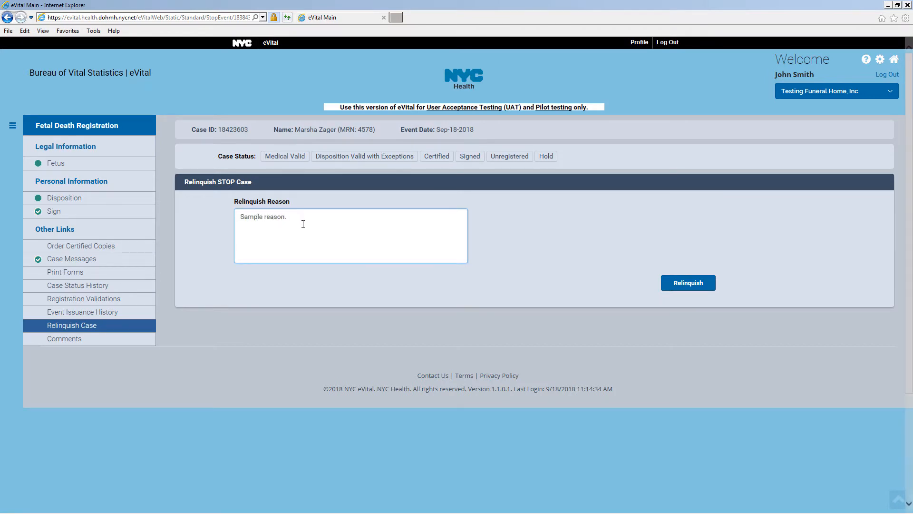
pyautogui.moveTo(688, 282)
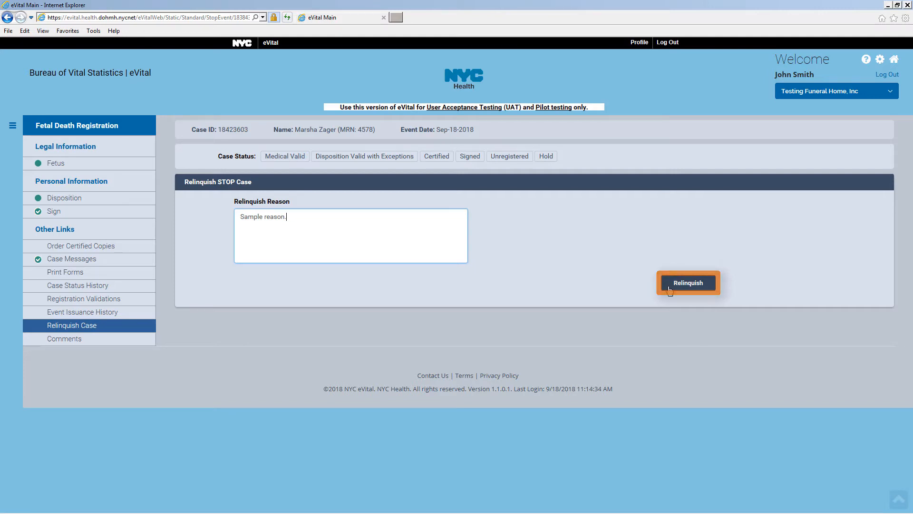
pyautogui.moveTo(589, 301)
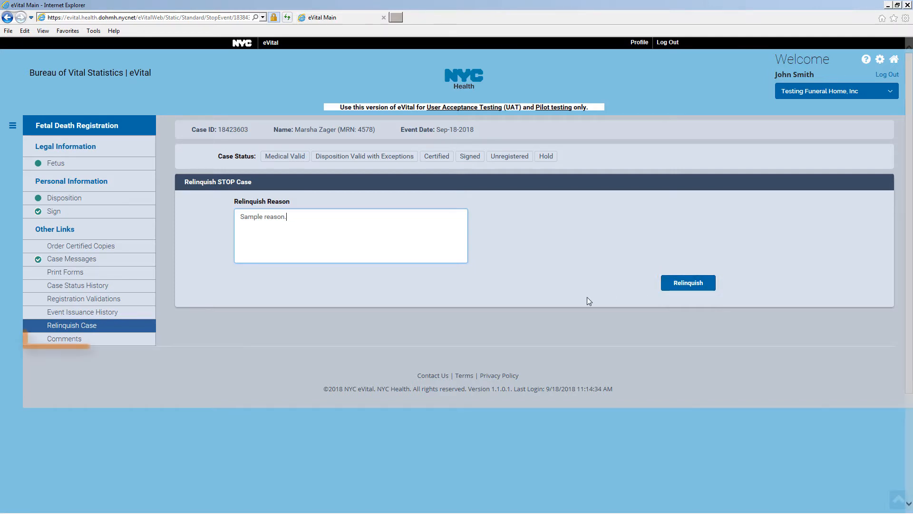
pyautogui.moveTo(130, 344)
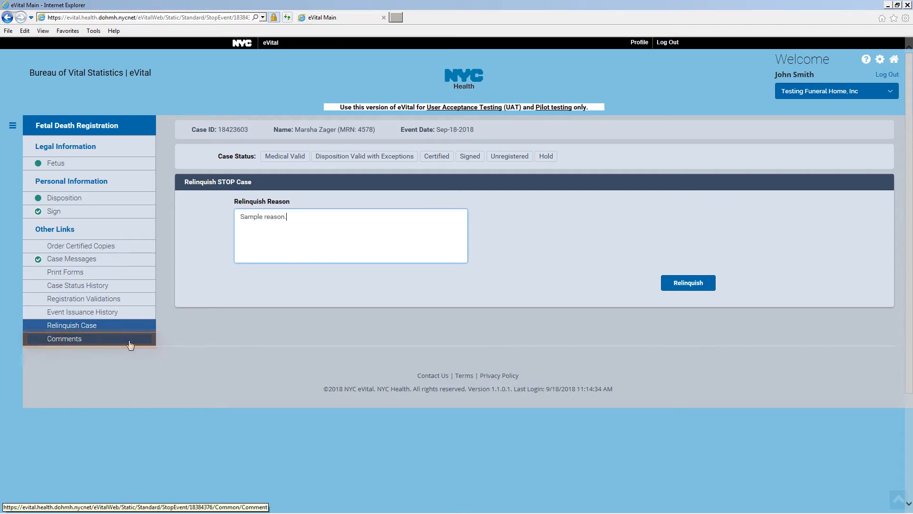
# Save an Event-type comment reading "Sample comment." to the case.
pyautogui.click(64, 339)
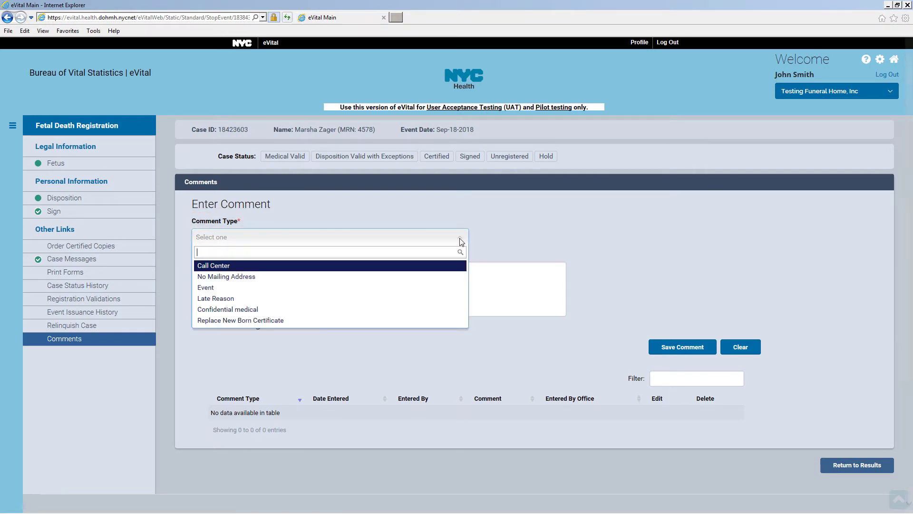
pyautogui.click(205, 288)
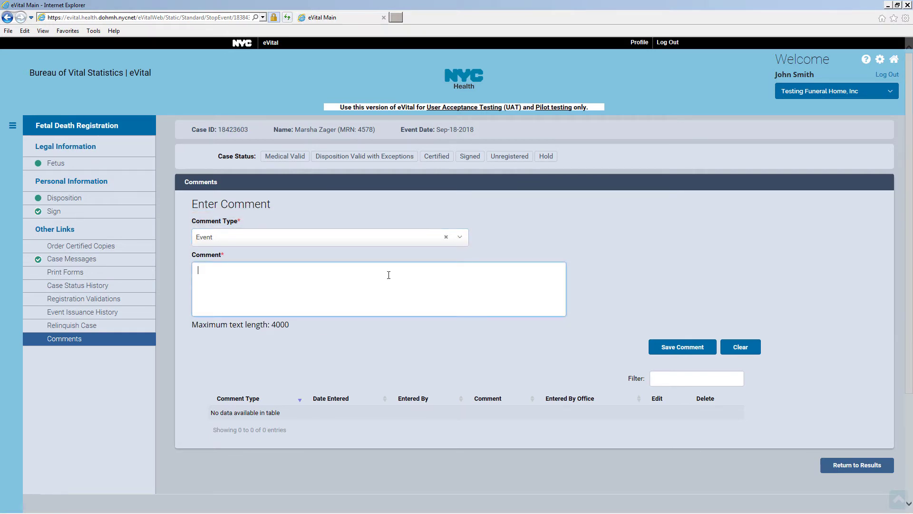
pyautogui.write('Sample comment')
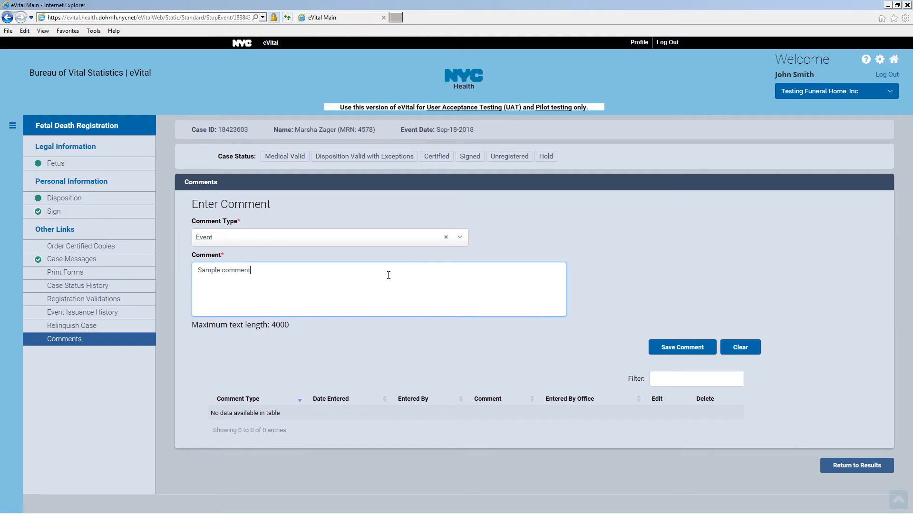
pyautogui.moveTo(682, 346)
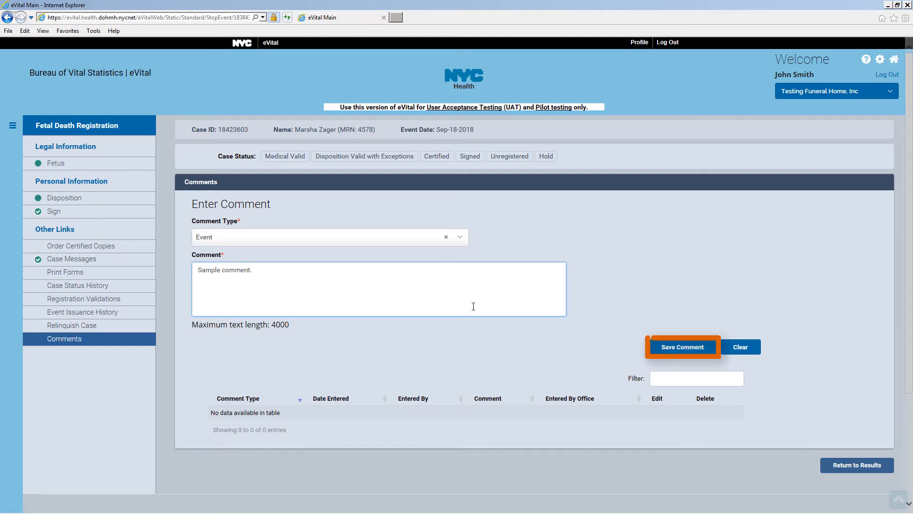
pyautogui.moveTo(682, 346)
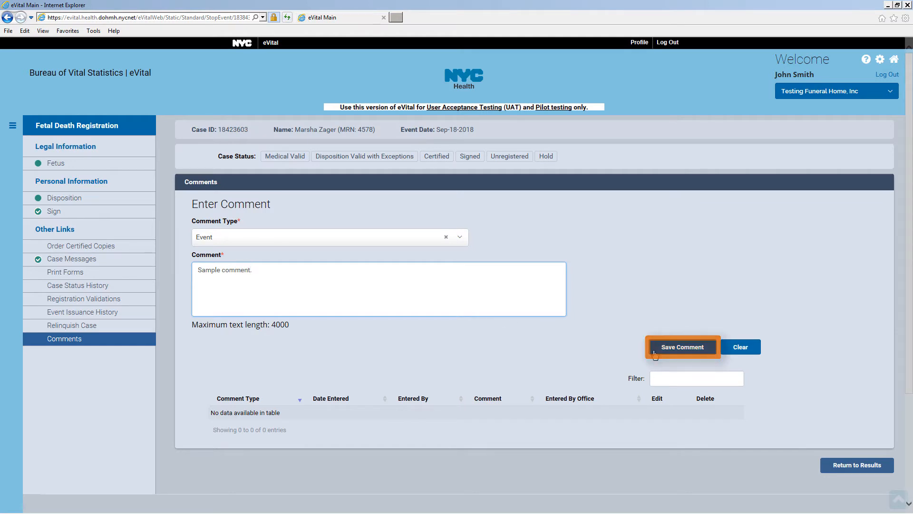
pyautogui.click(681, 346)
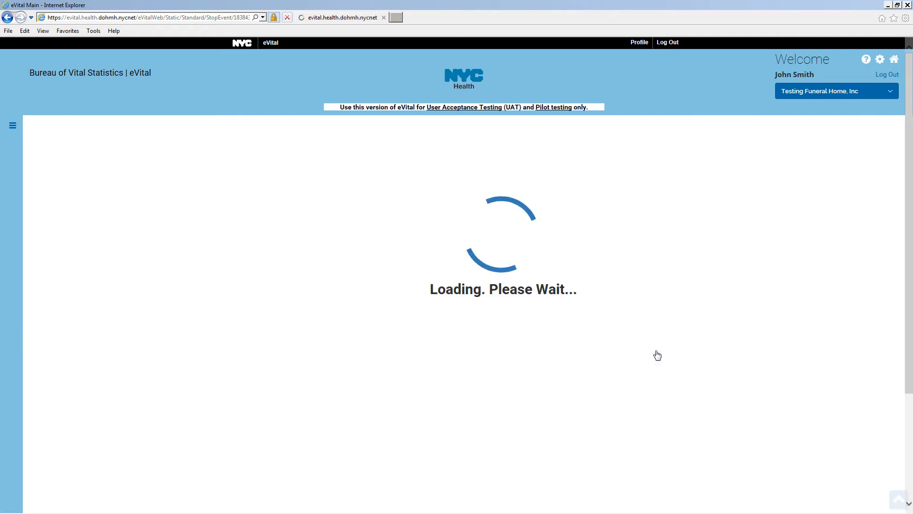